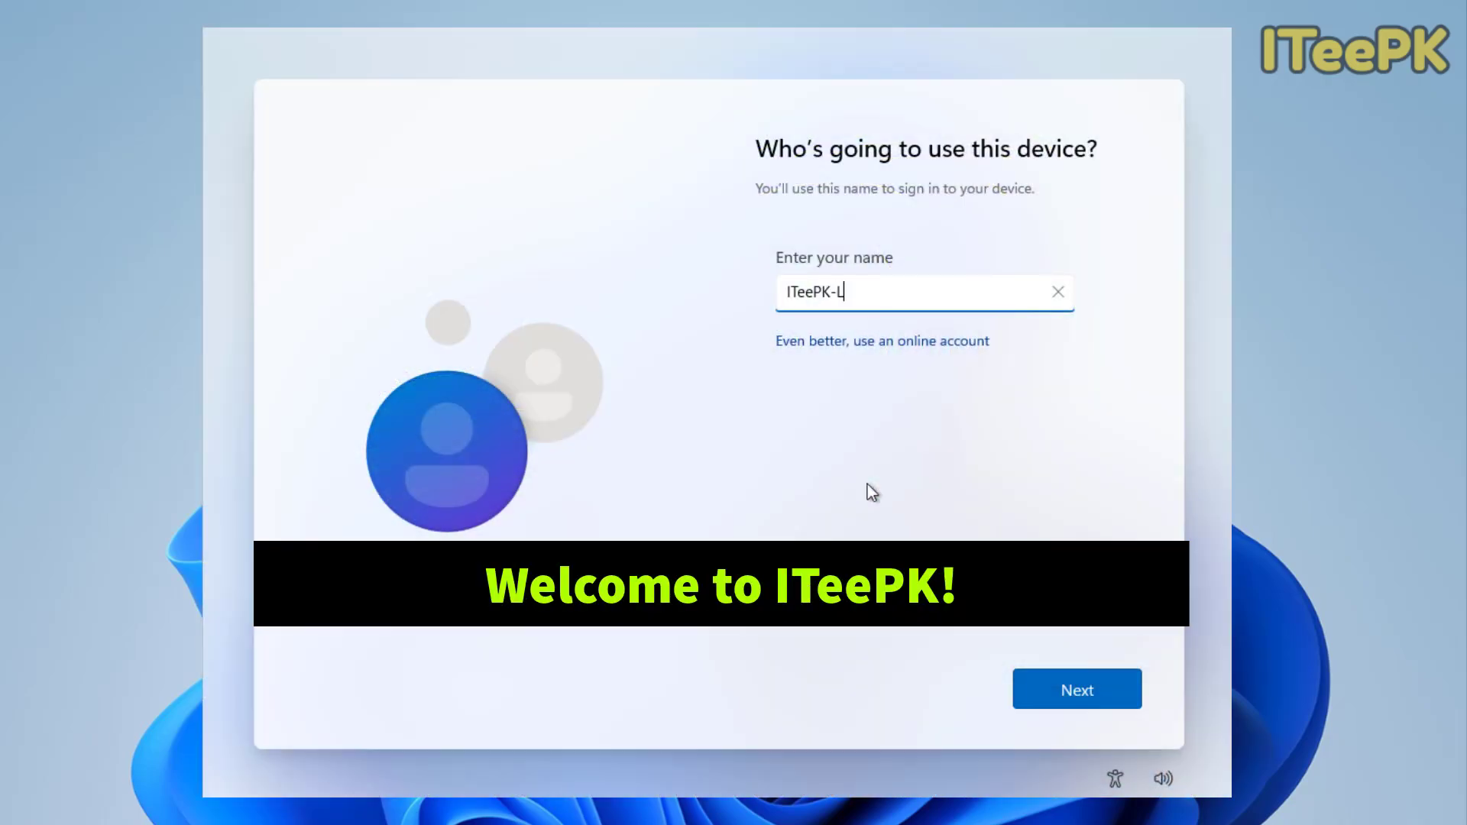
pyautogui.write('ocal-Admin')
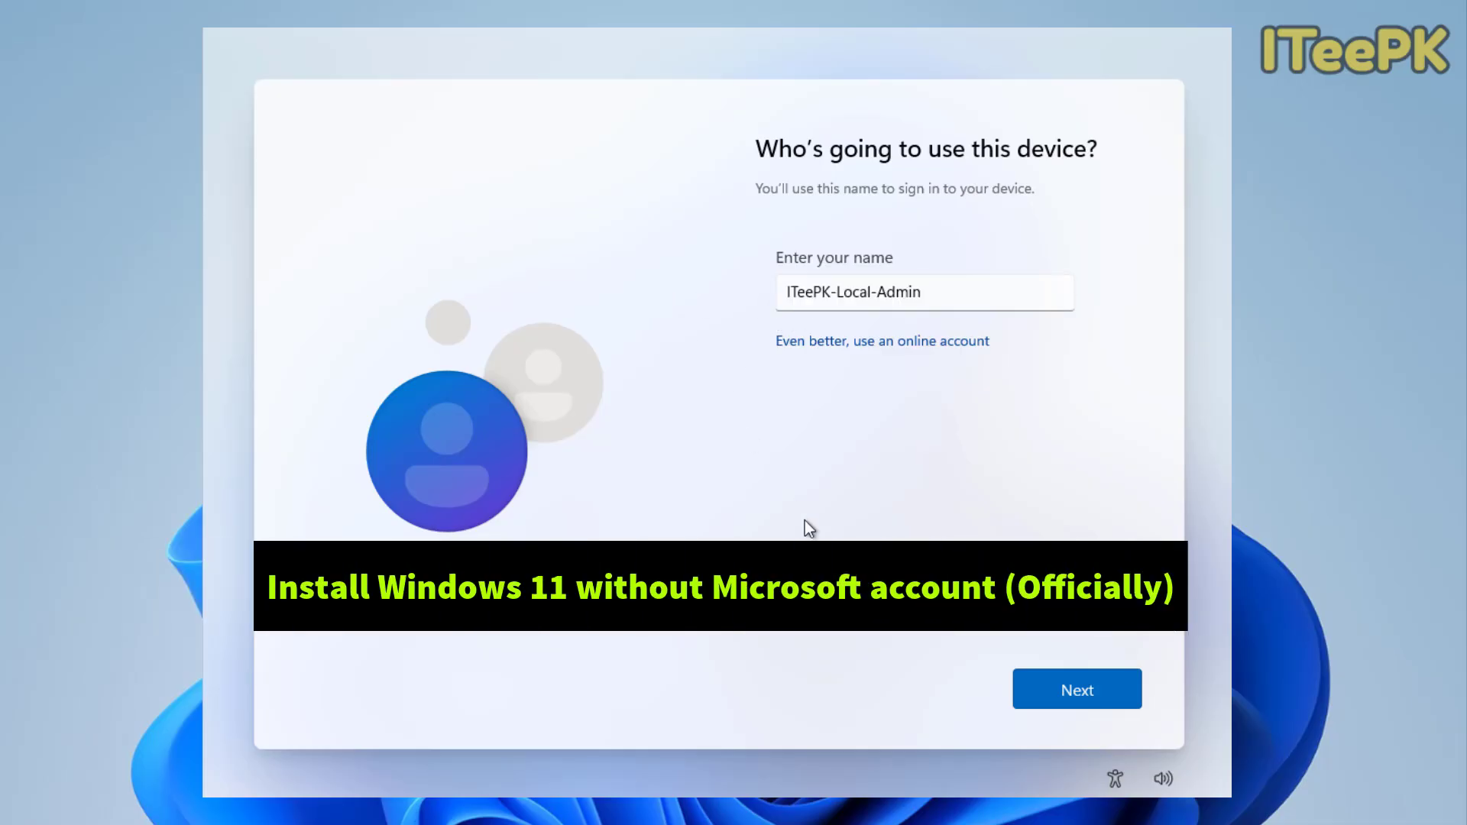
pyautogui.click(1075, 689)
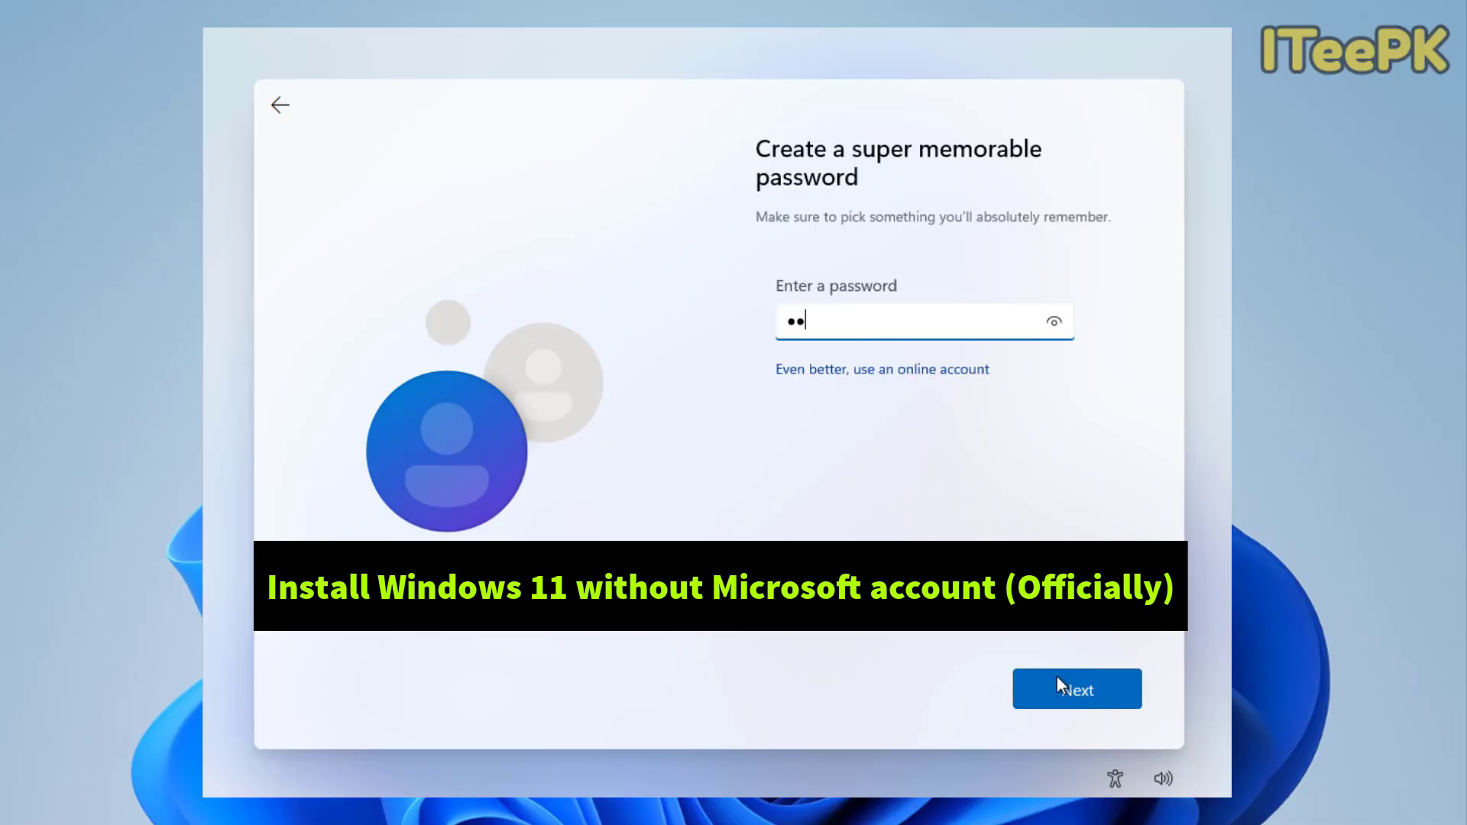
pyautogui.click(1075, 689)
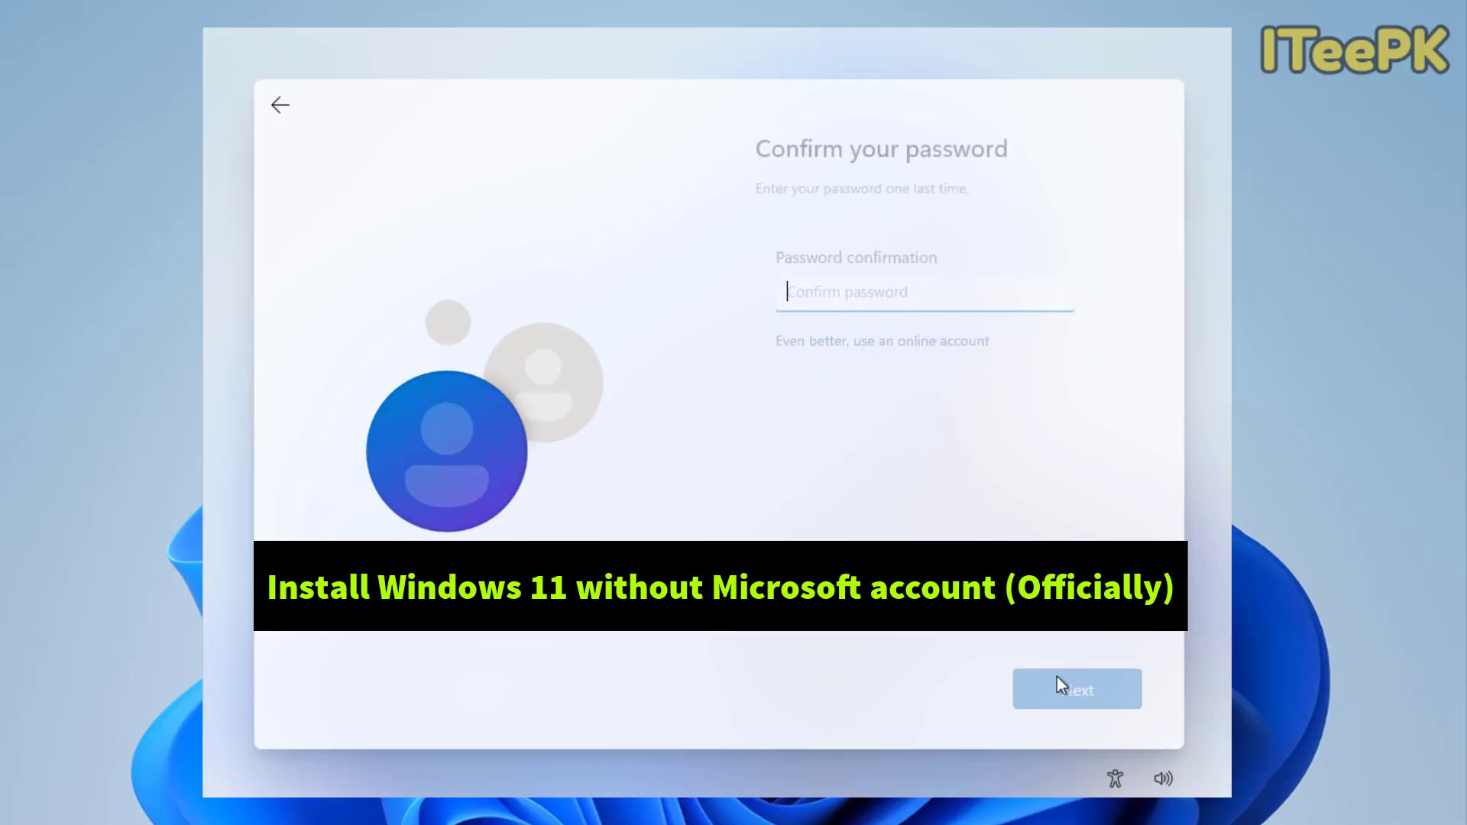
pyautogui.write('••')
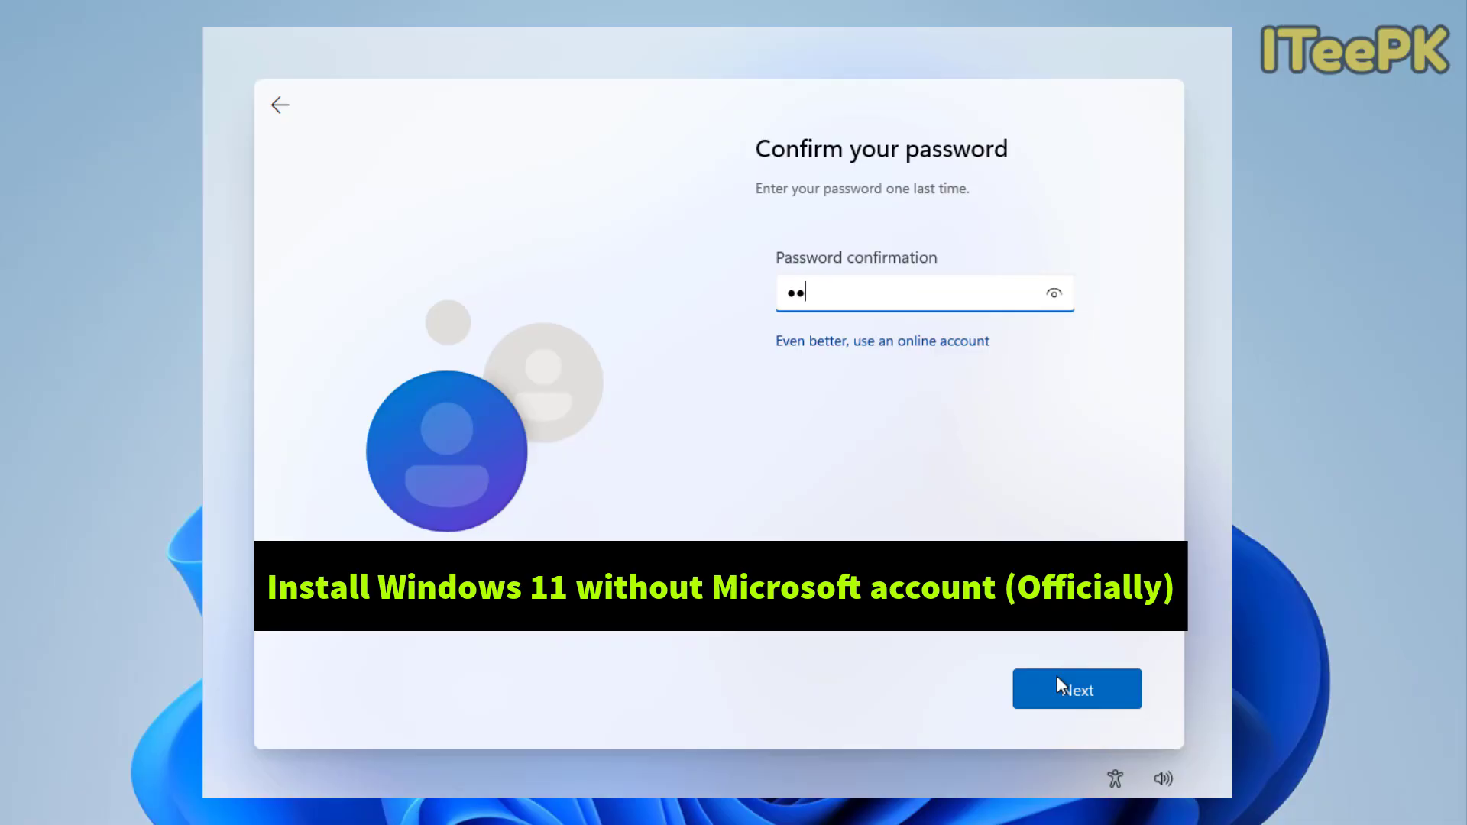
pyautogui.click(1076, 689)
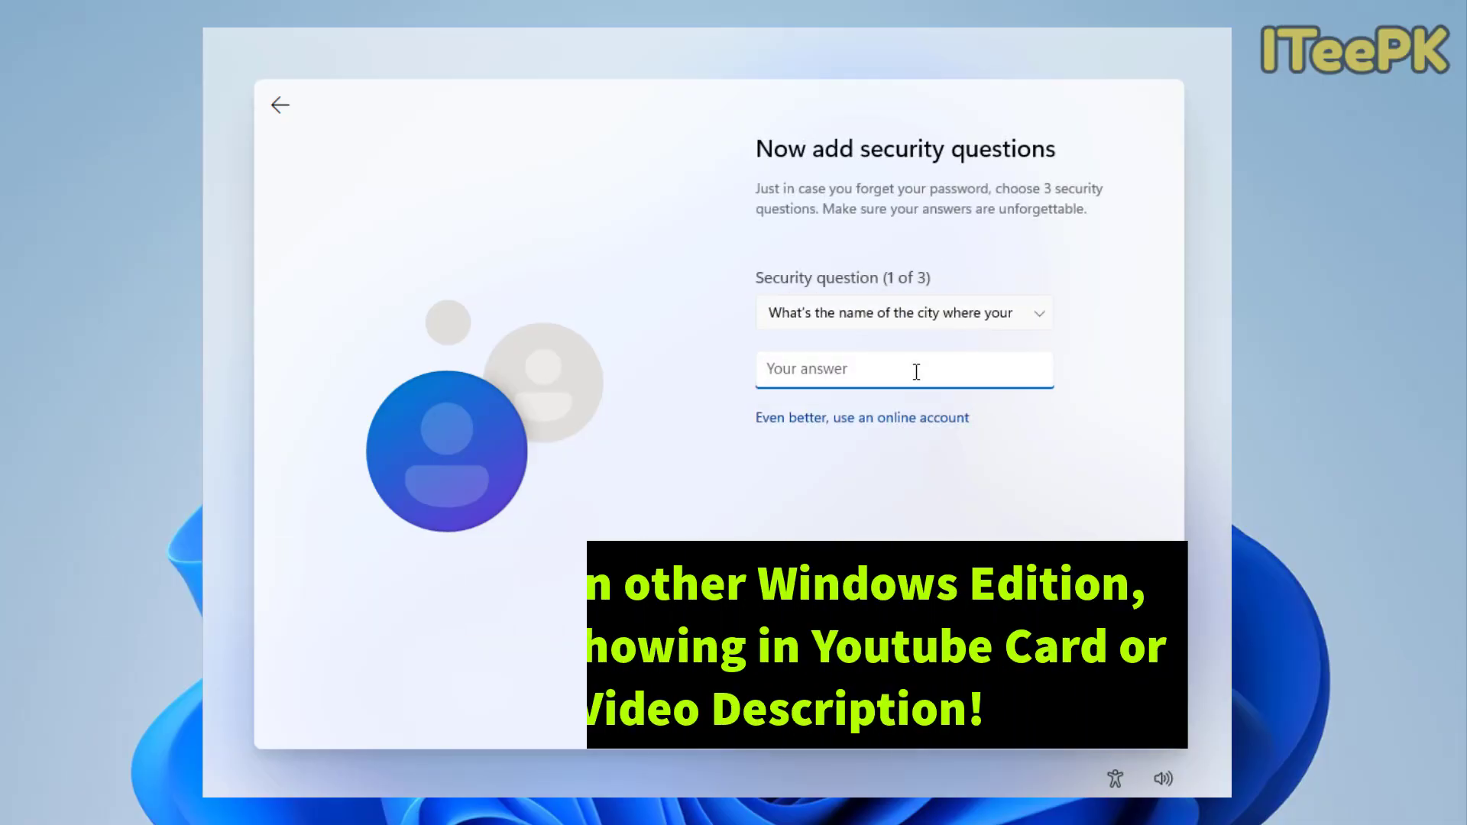
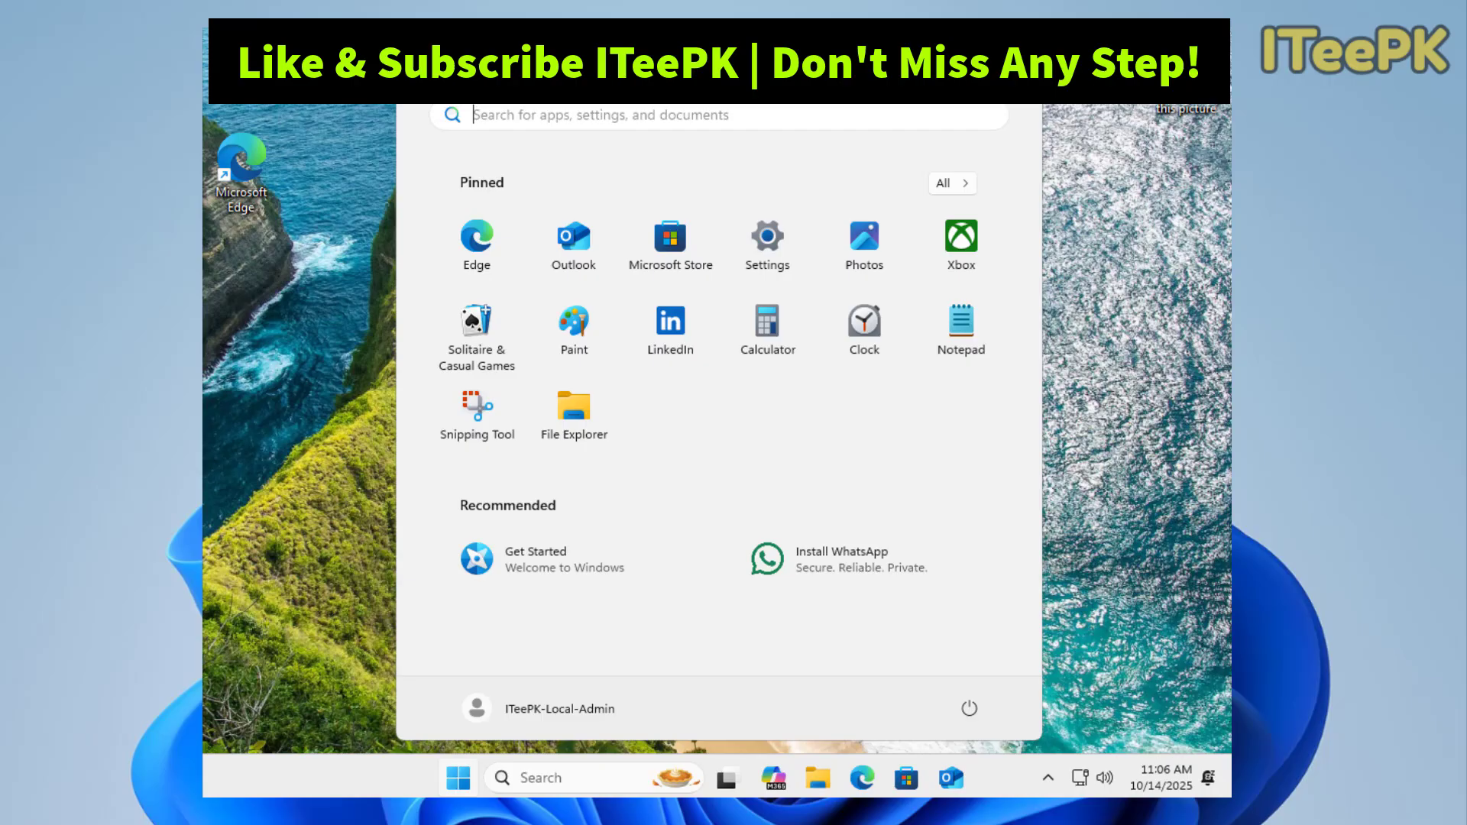
# - Show the Start menu on the new desktop with the local admin account signed in
pyautogui.click(476, 410)
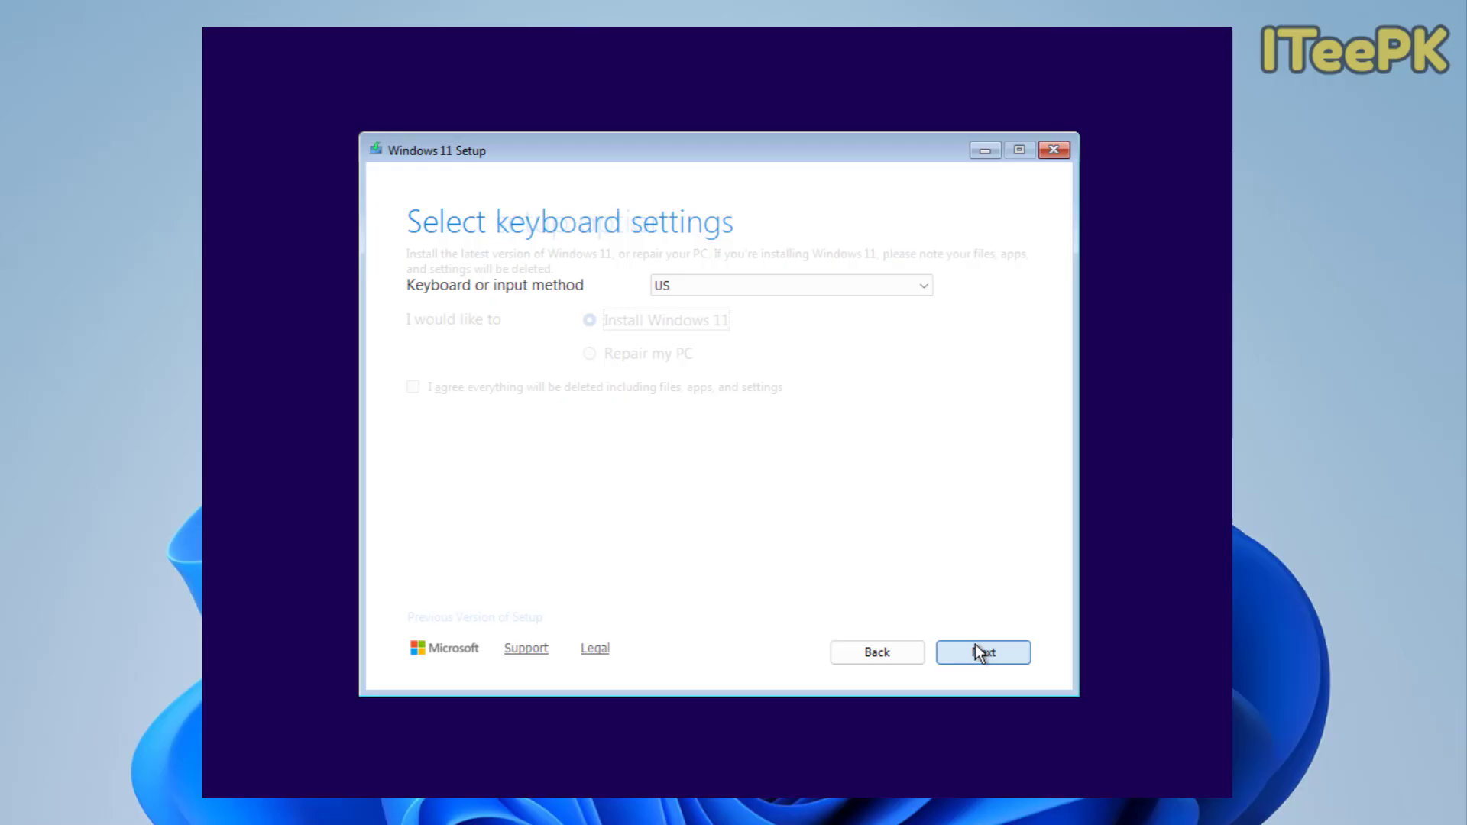
# - Keep the US keyboard, agree to wipe the drive for Install Windows 11, and continue without a product key
pyautogui.click(982, 652)
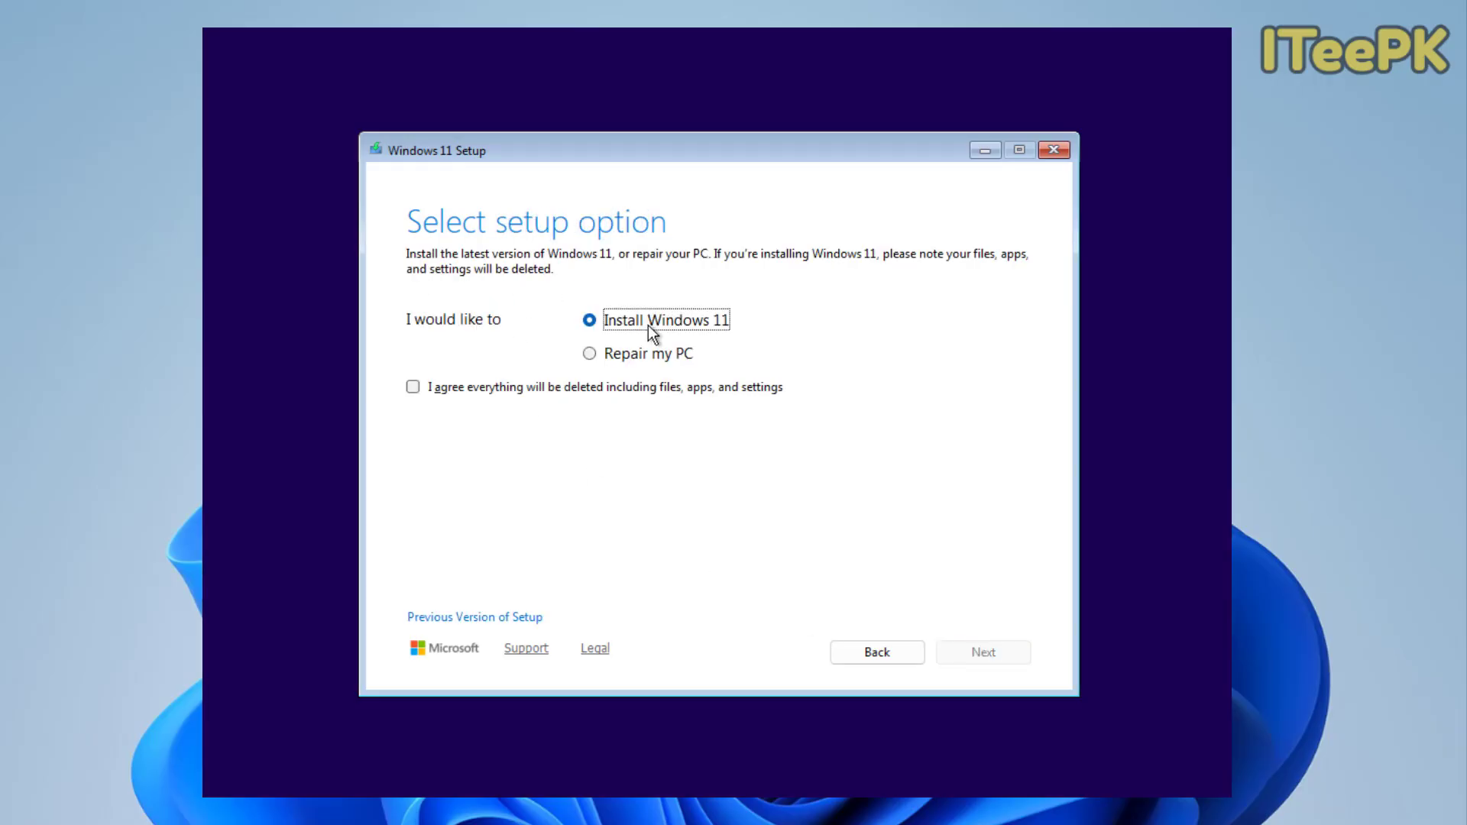
pyautogui.moveTo(498, 386)
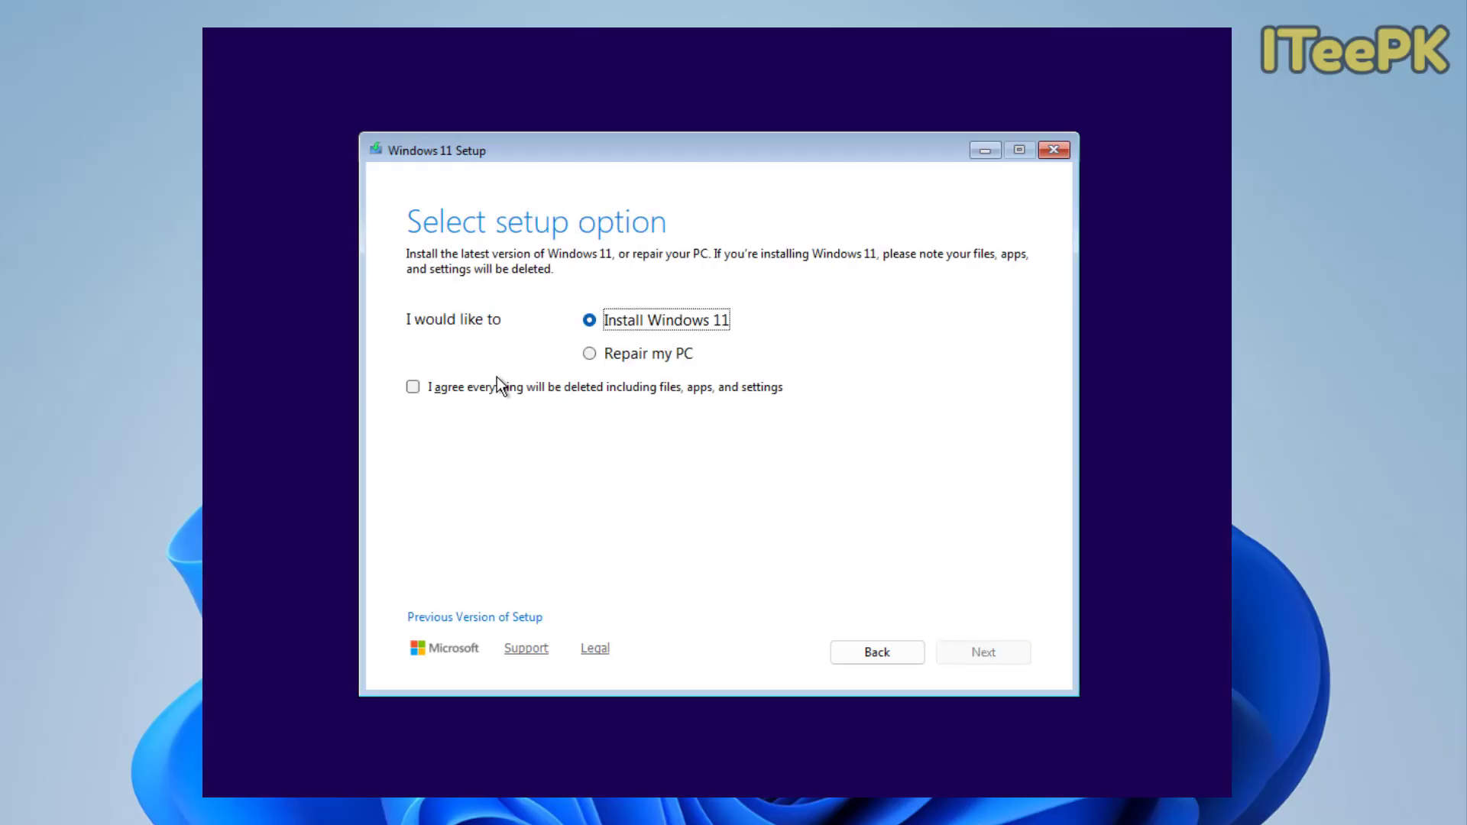
pyautogui.click(412, 387)
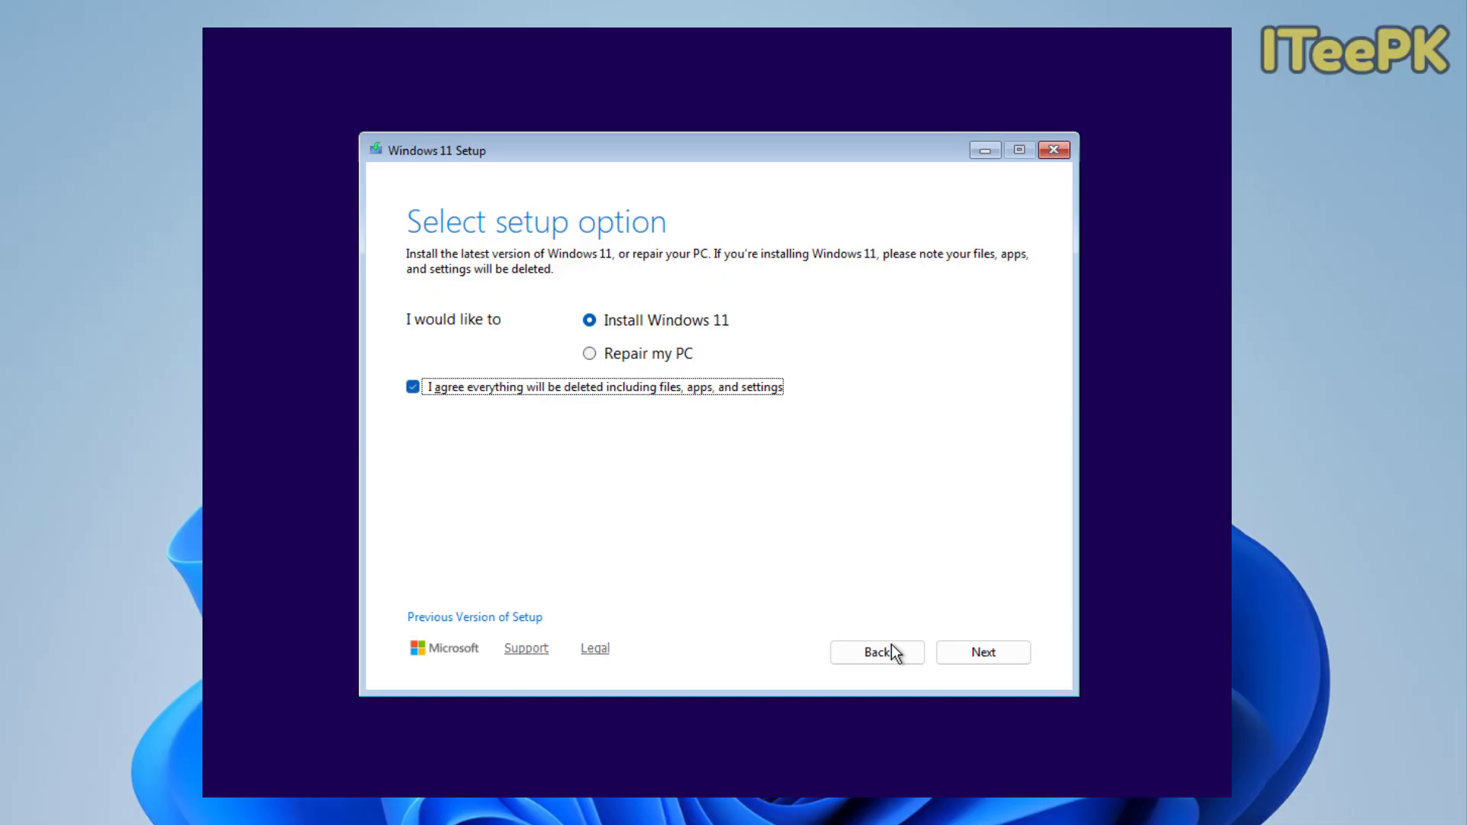
pyautogui.click(981, 652)
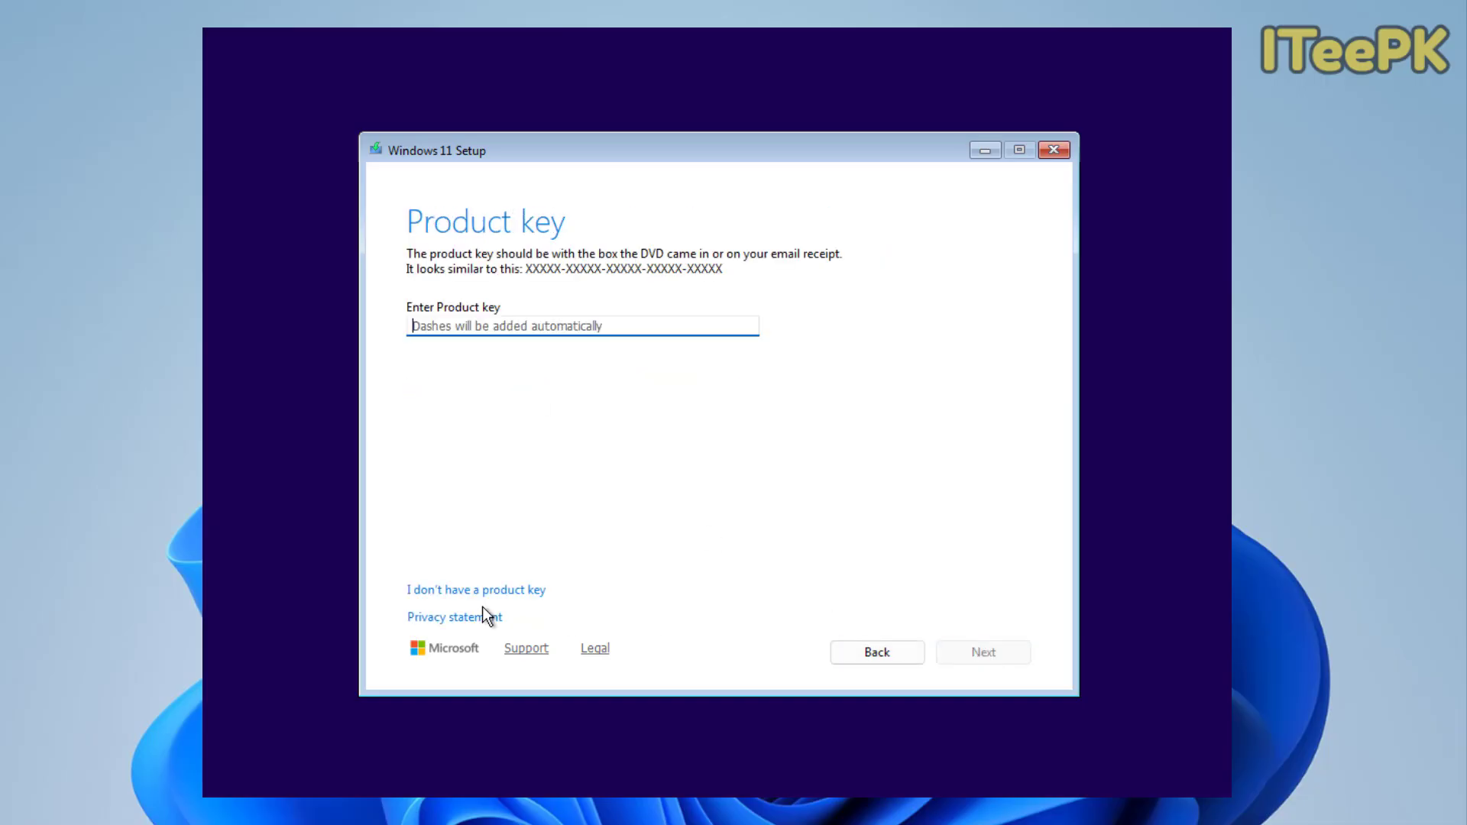
pyautogui.click(474, 590)
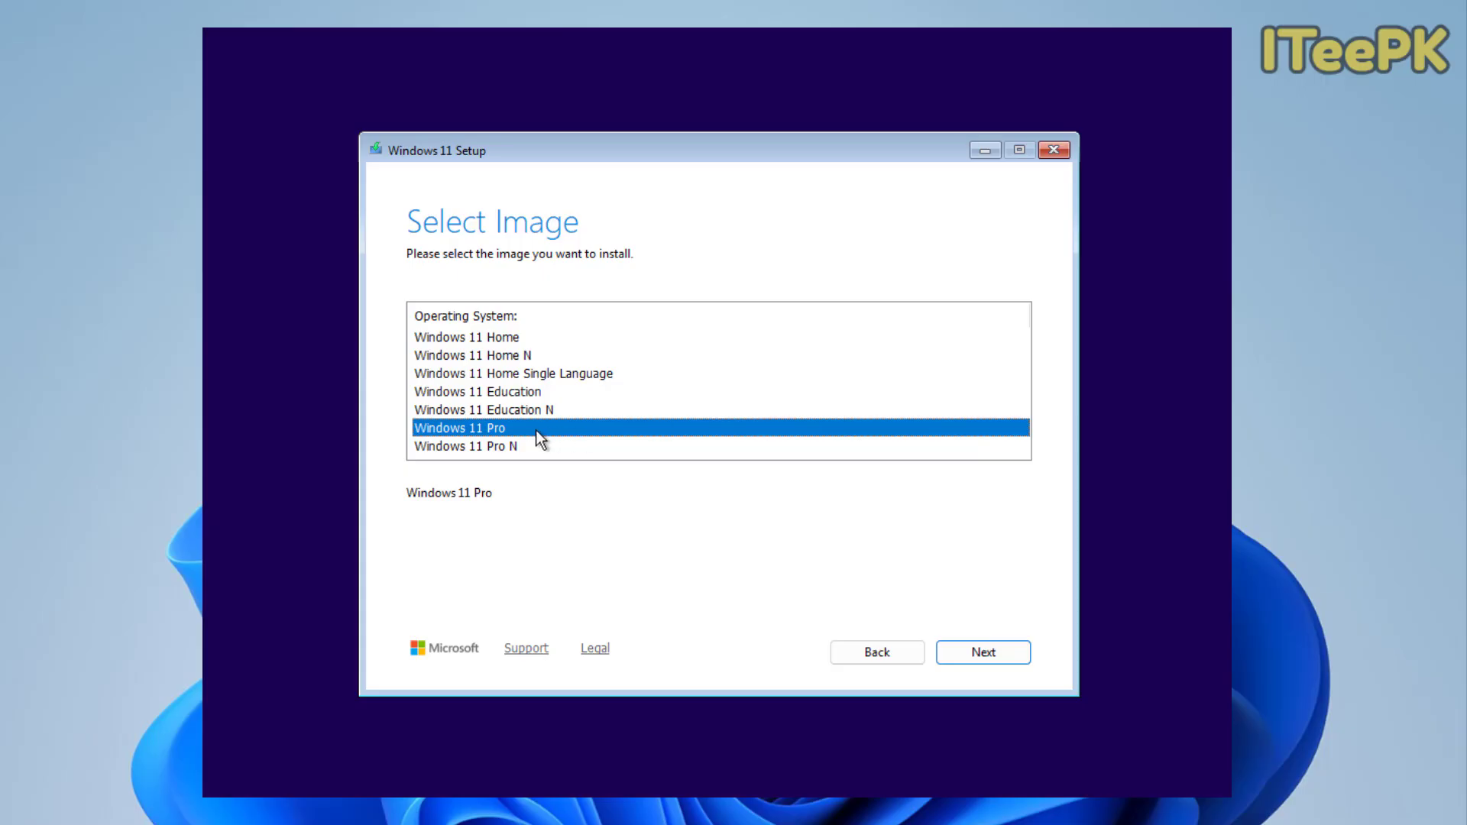
pyautogui.moveTo(472, 444)
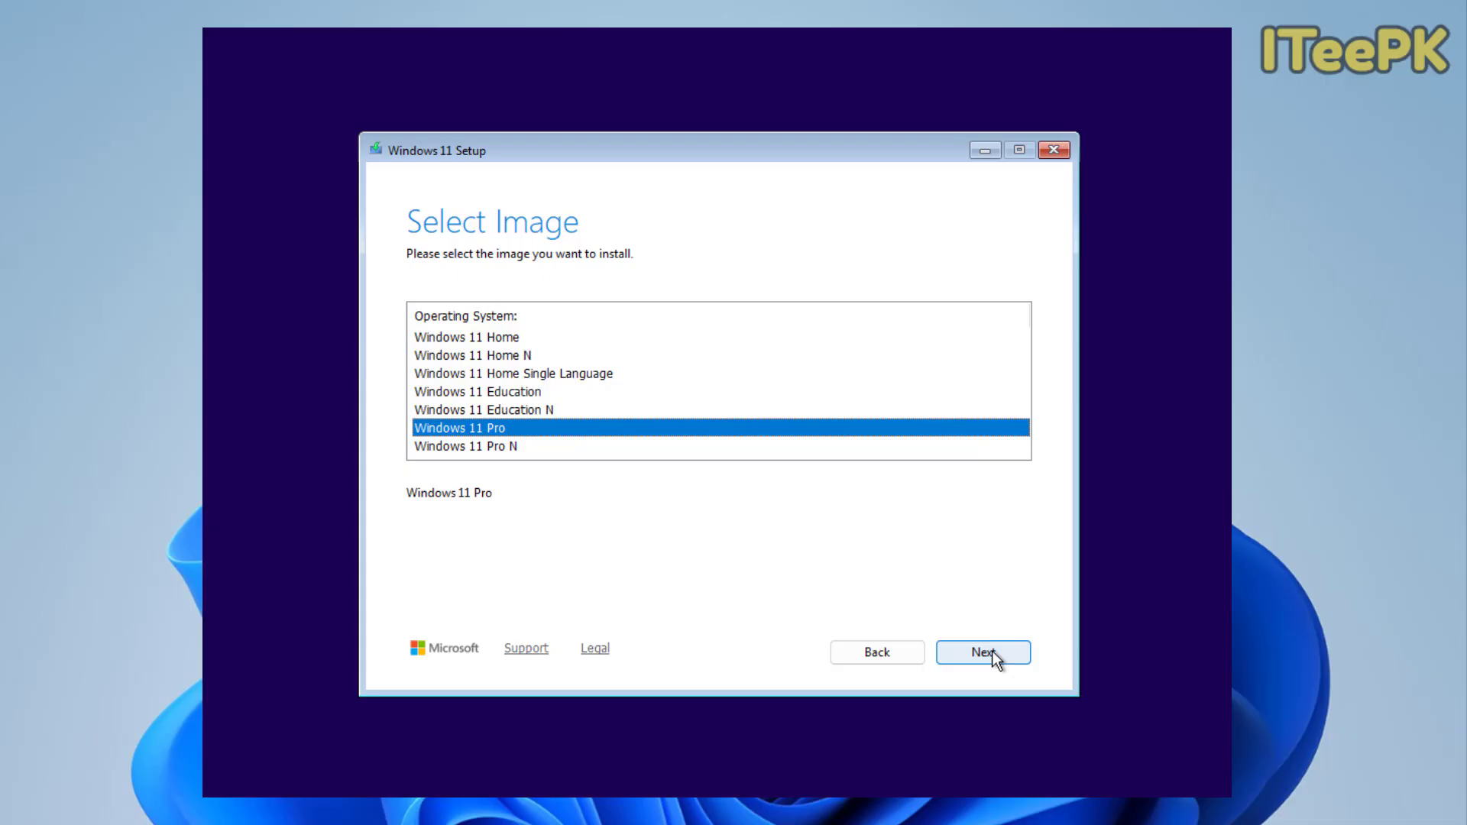
# - Continue with the Windows 11 Pro edition and accept the license terms
pyautogui.click(982, 652)
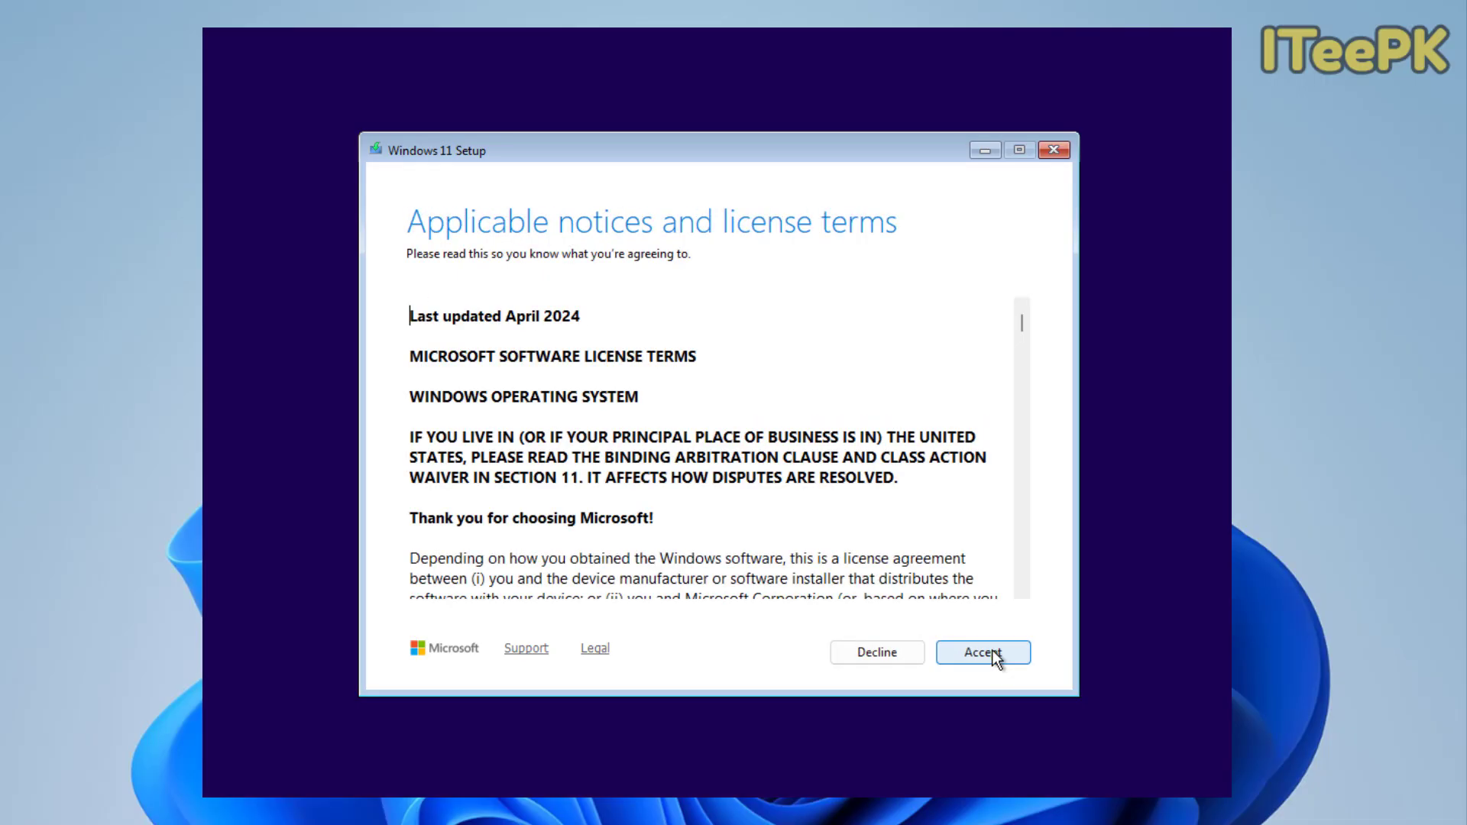
pyautogui.moveTo(961, 661)
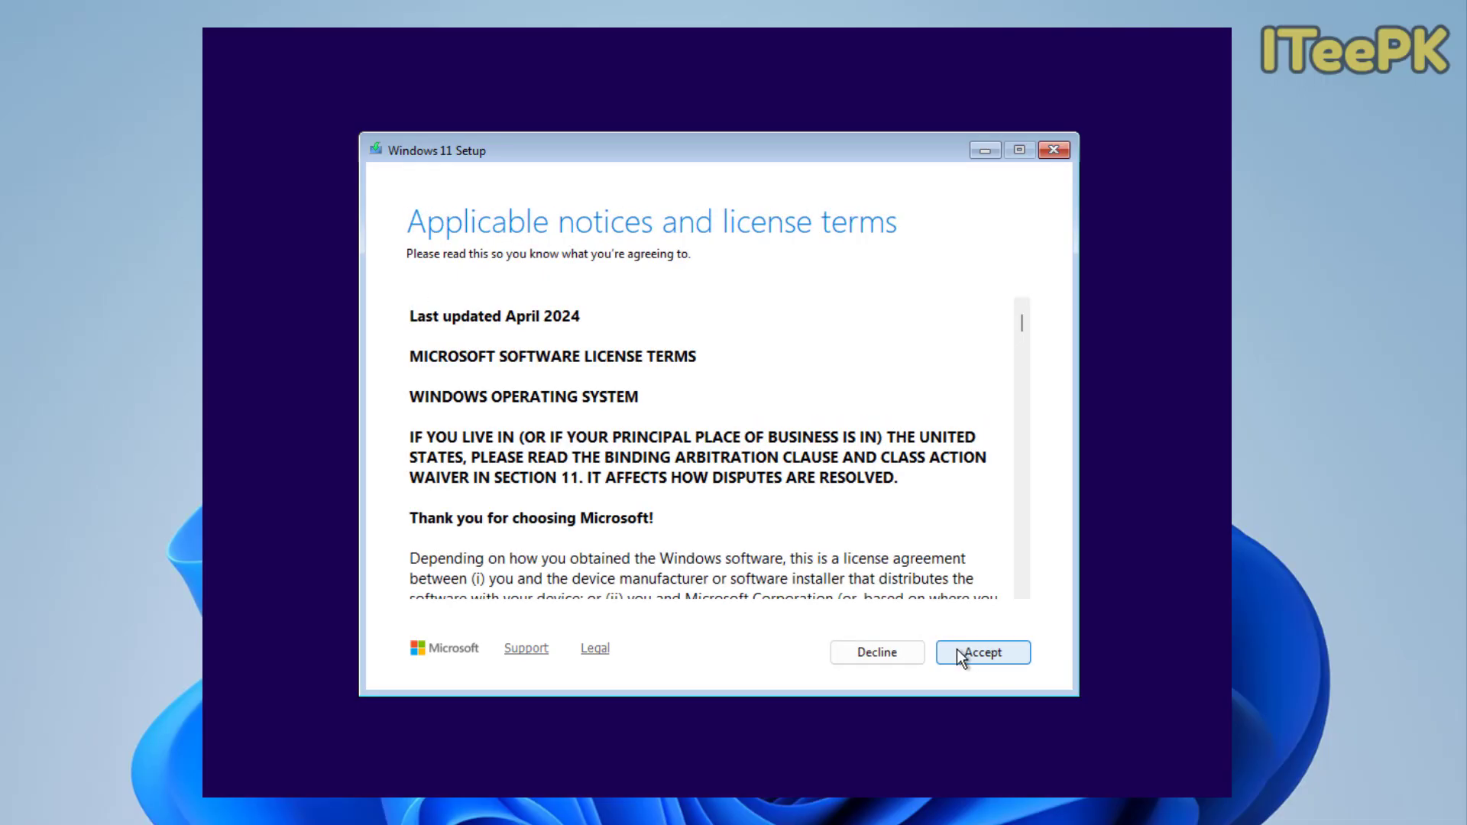
pyautogui.scroll(-3)
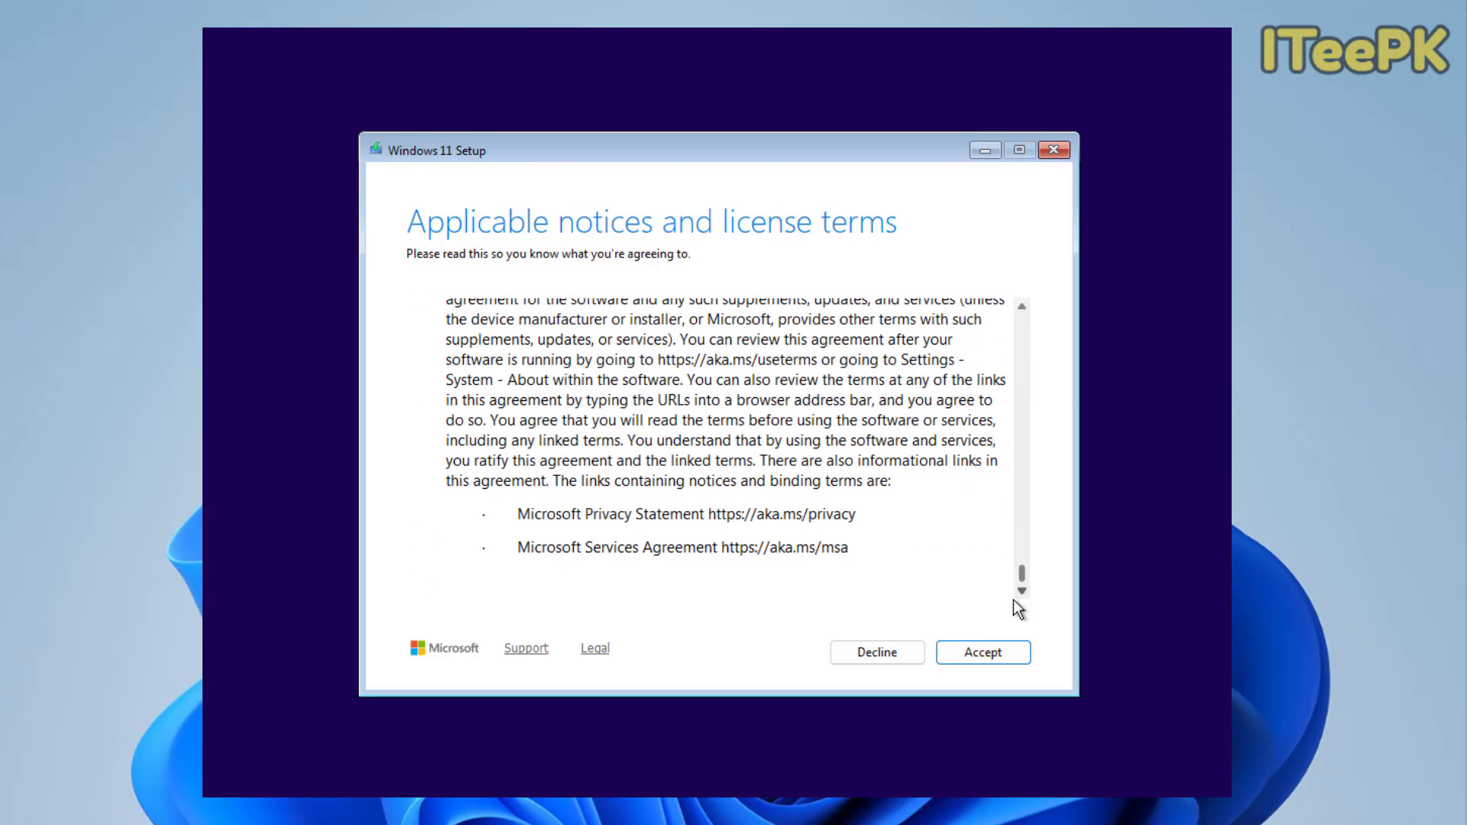
pyautogui.click(982, 652)
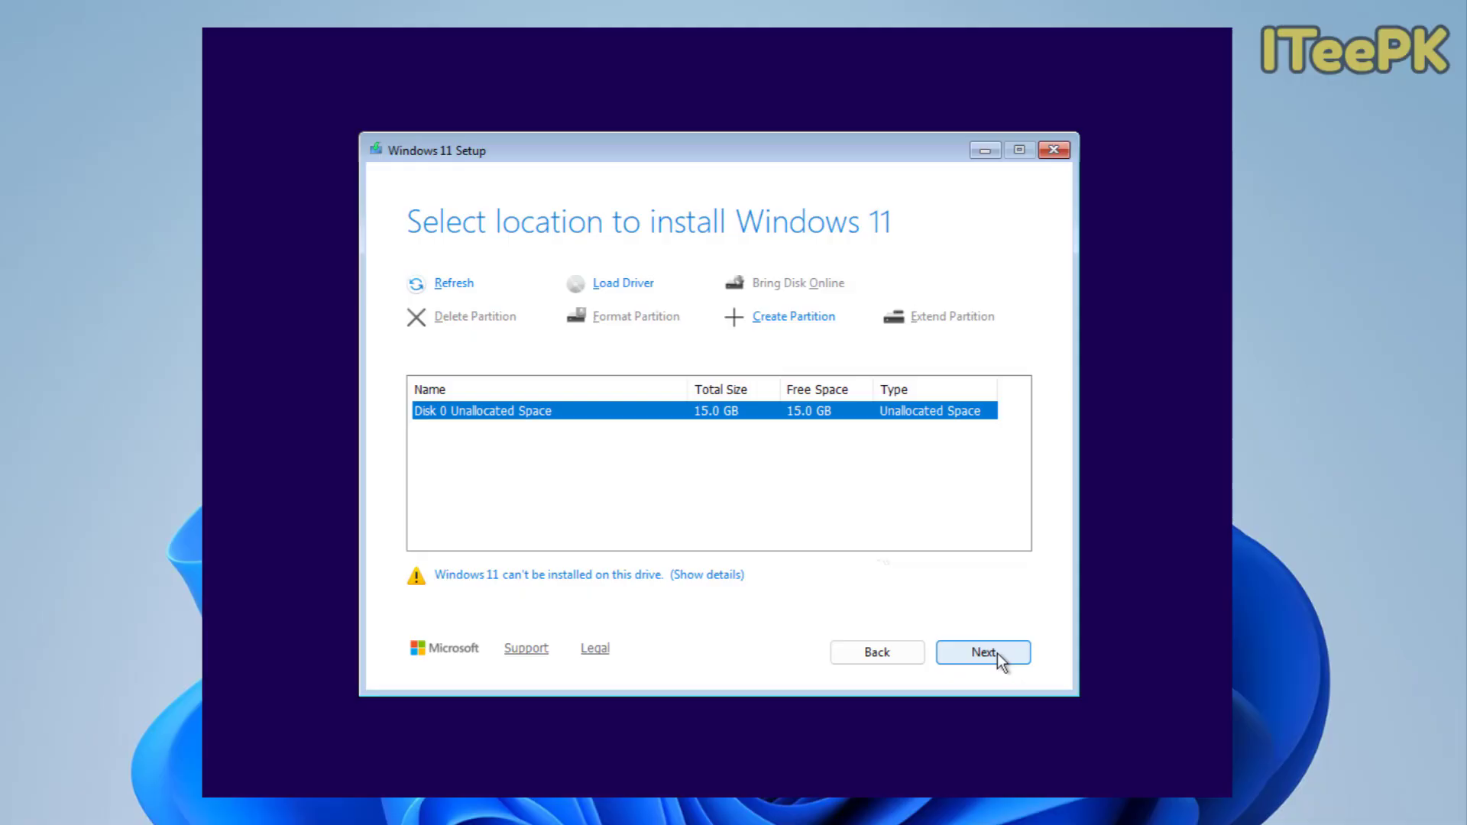
pyautogui.moveTo(753, 322)
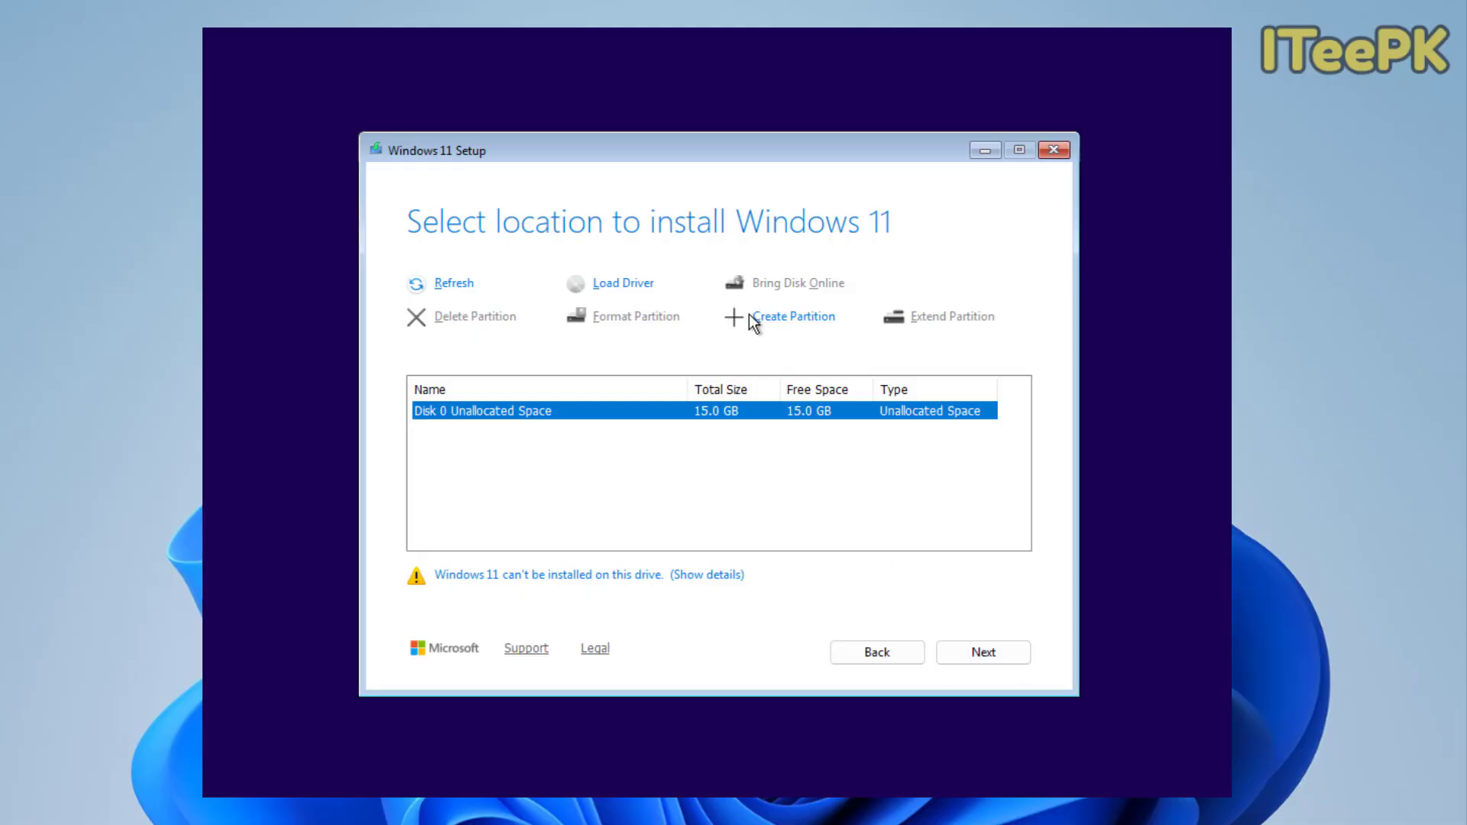
# - Create partitions on the unallocated Disk 0 and start installing onto Disk 0 Partition 3
pyautogui.click(793, 316)
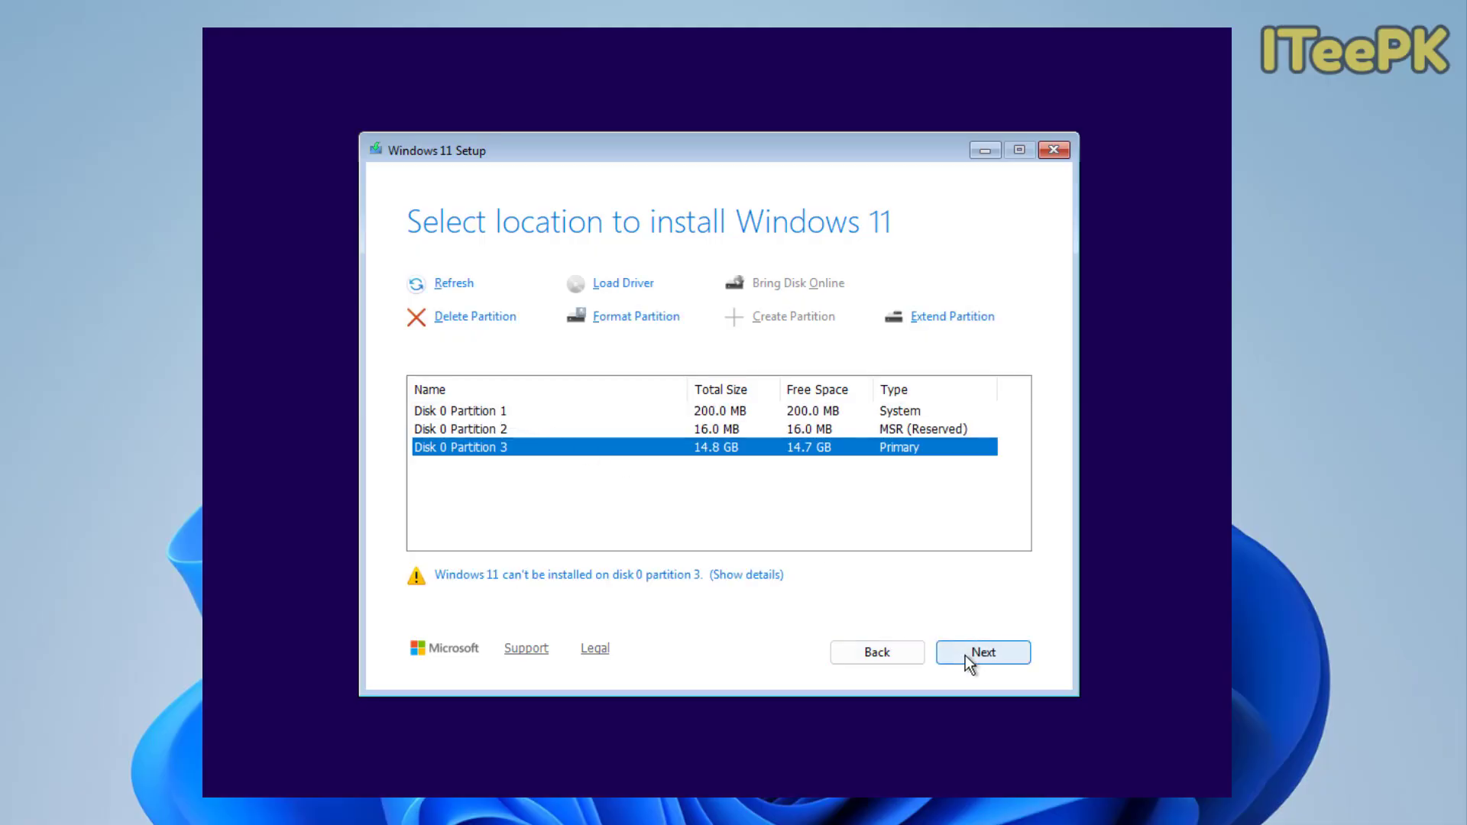
pyautogui.click(983, 652)
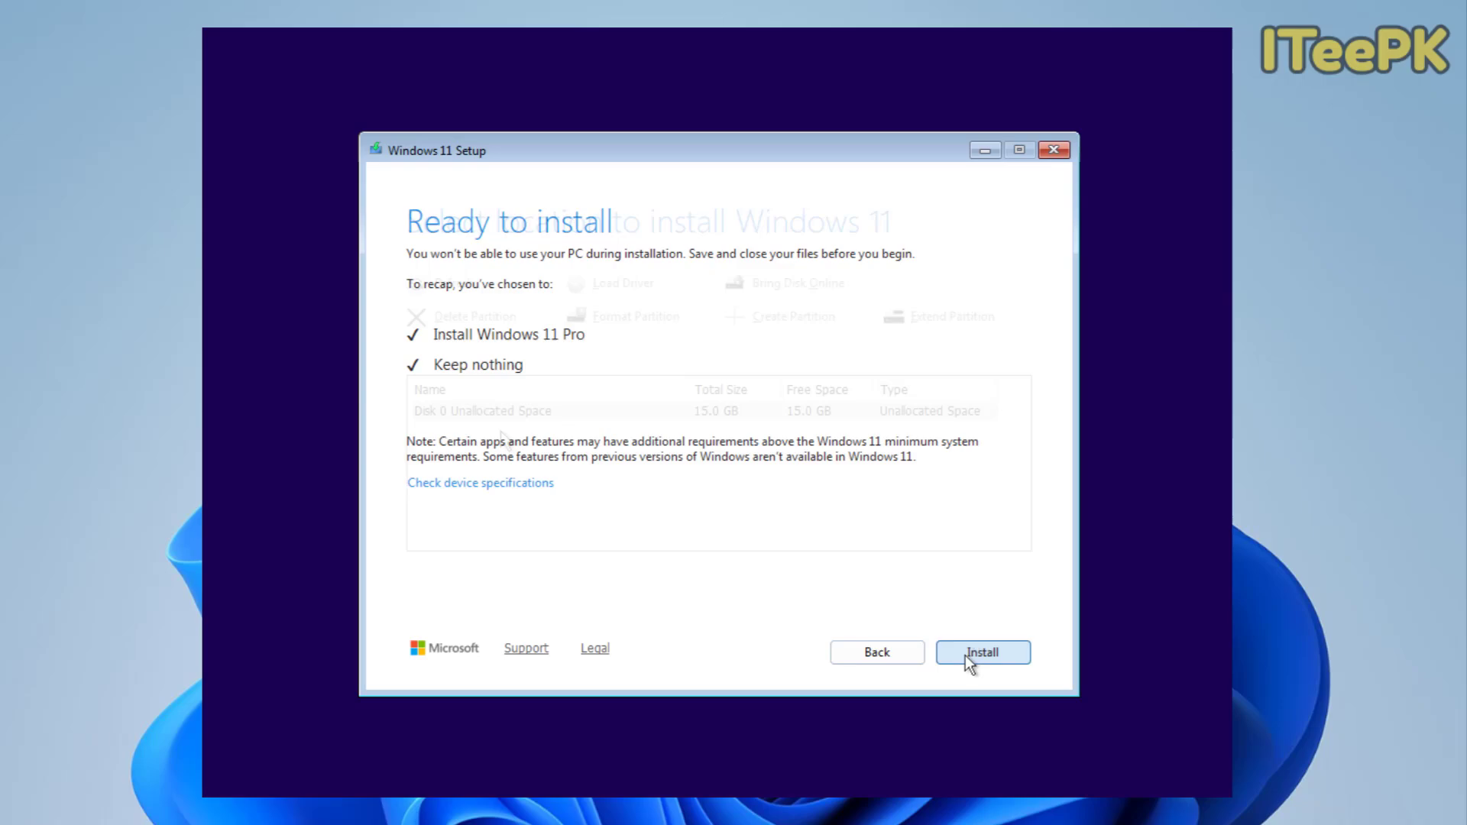
pyautogui.click(982, 653)
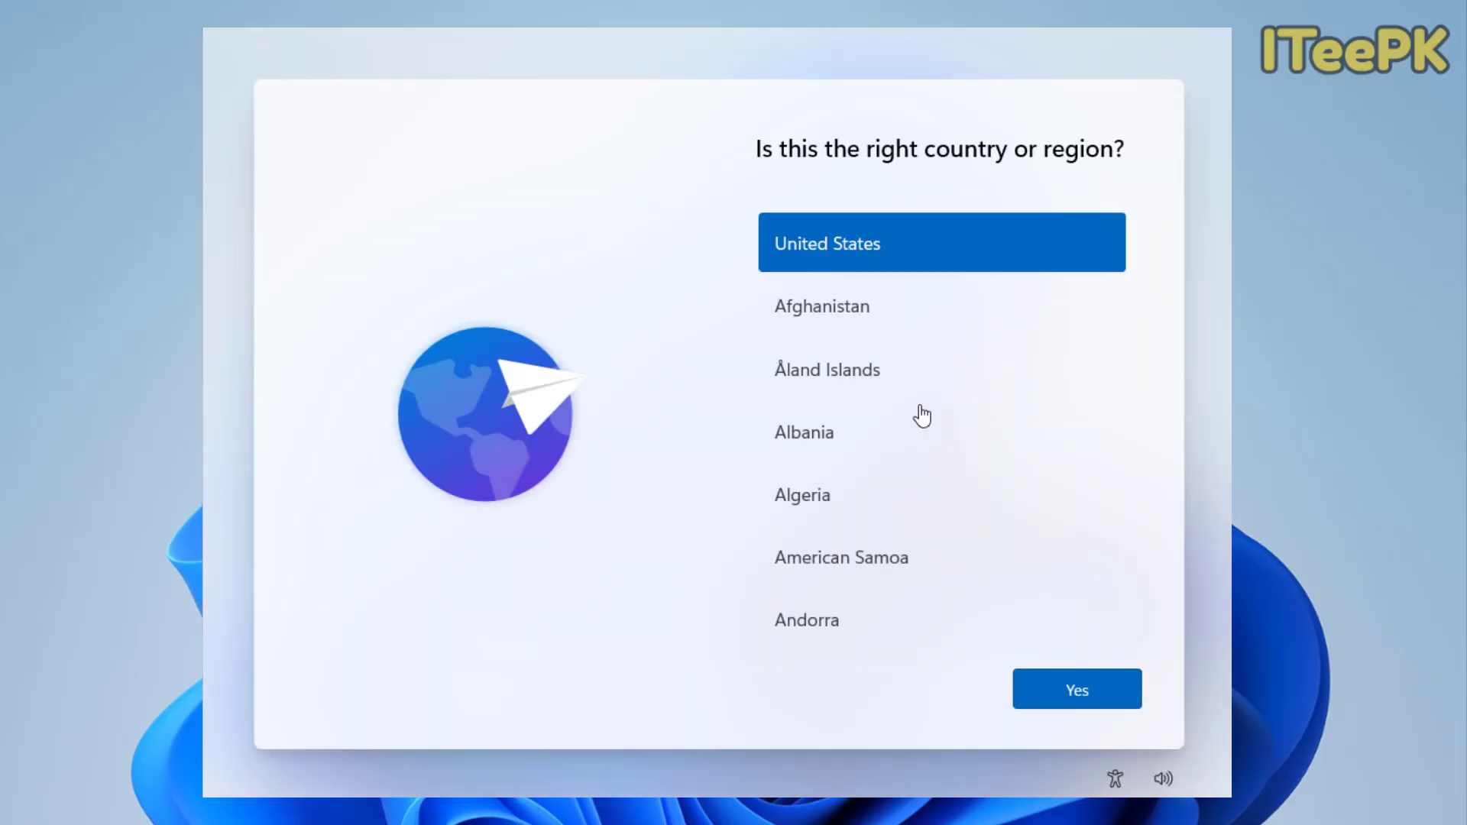
pyautogui.moveTo(1104, 694)
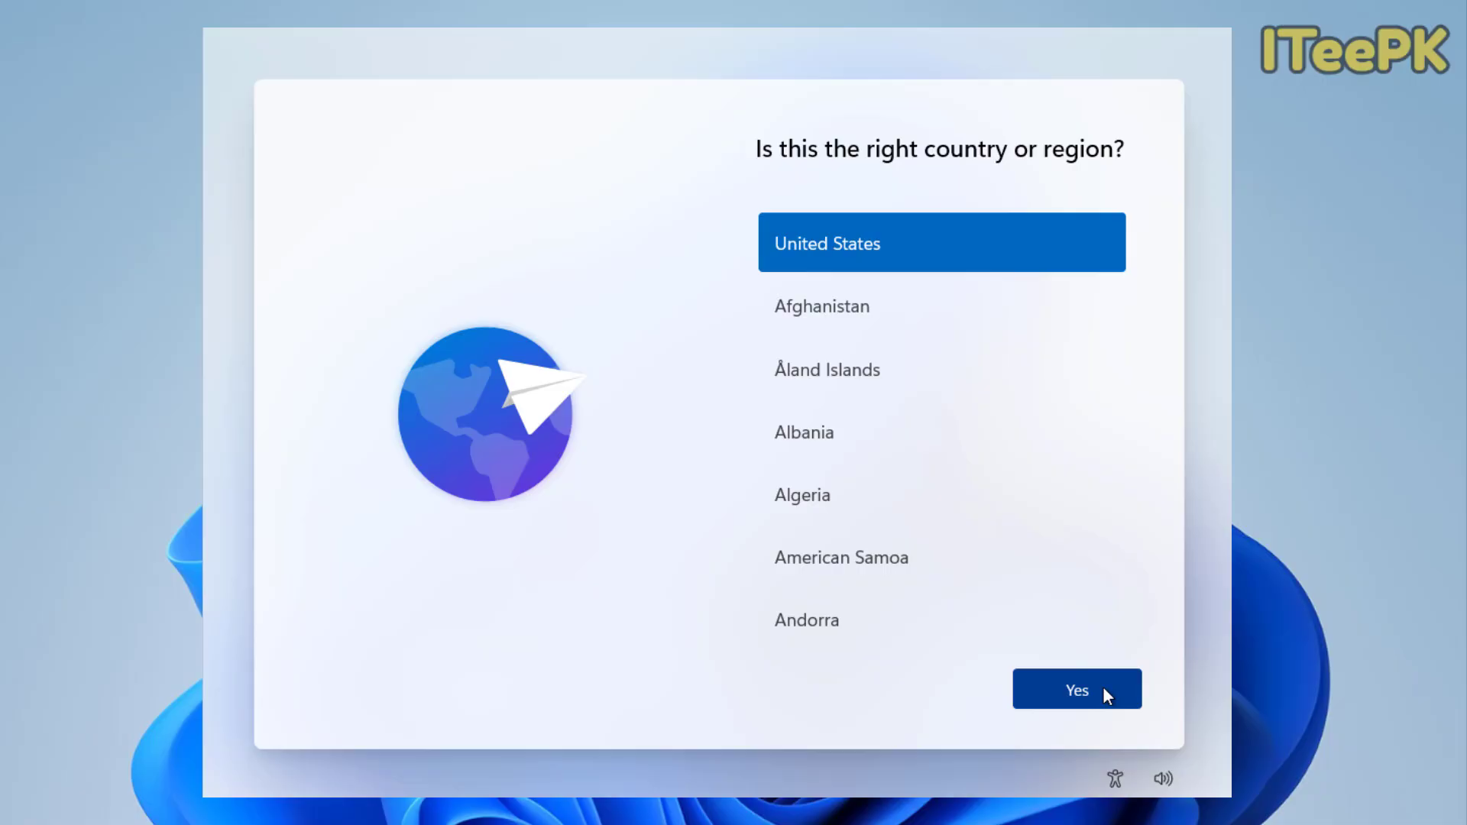
# - Confirm United States as region, keep the keyboard layout, and skip a second layout
pyautogui.click(1076, 690)
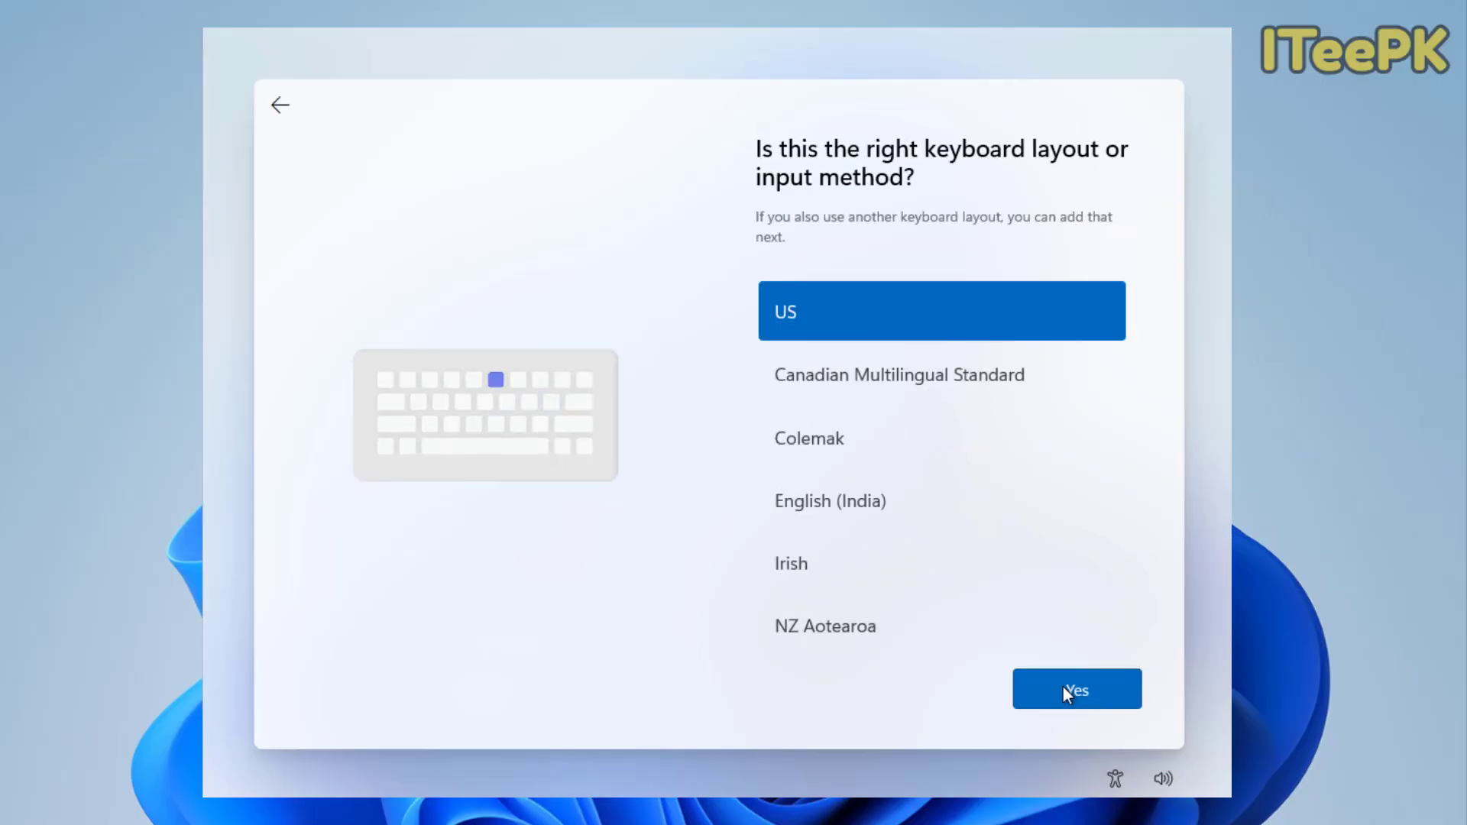
pyautogui.click(1076, 689)
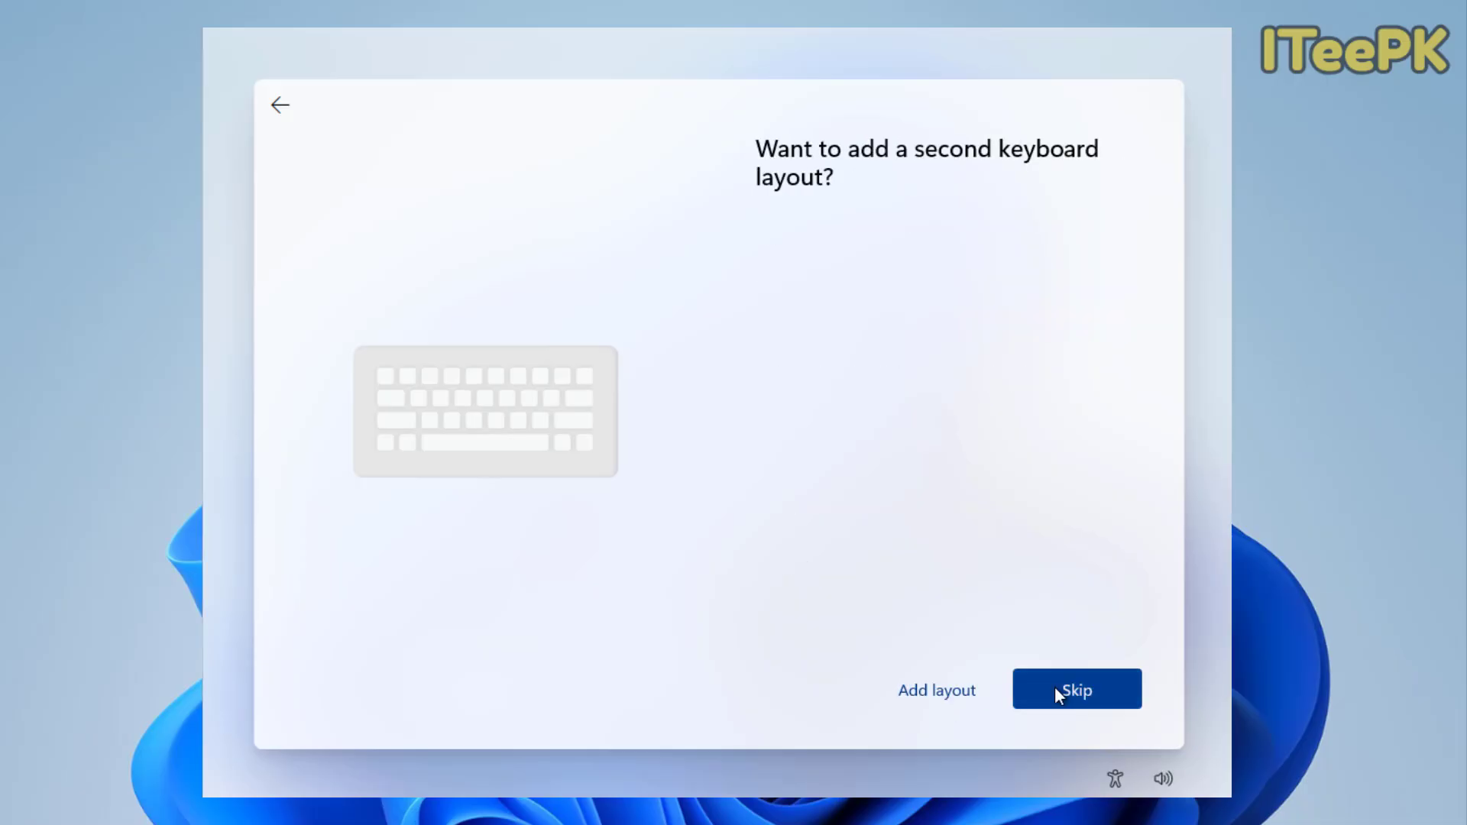
pyautogui.click(1076, 689)
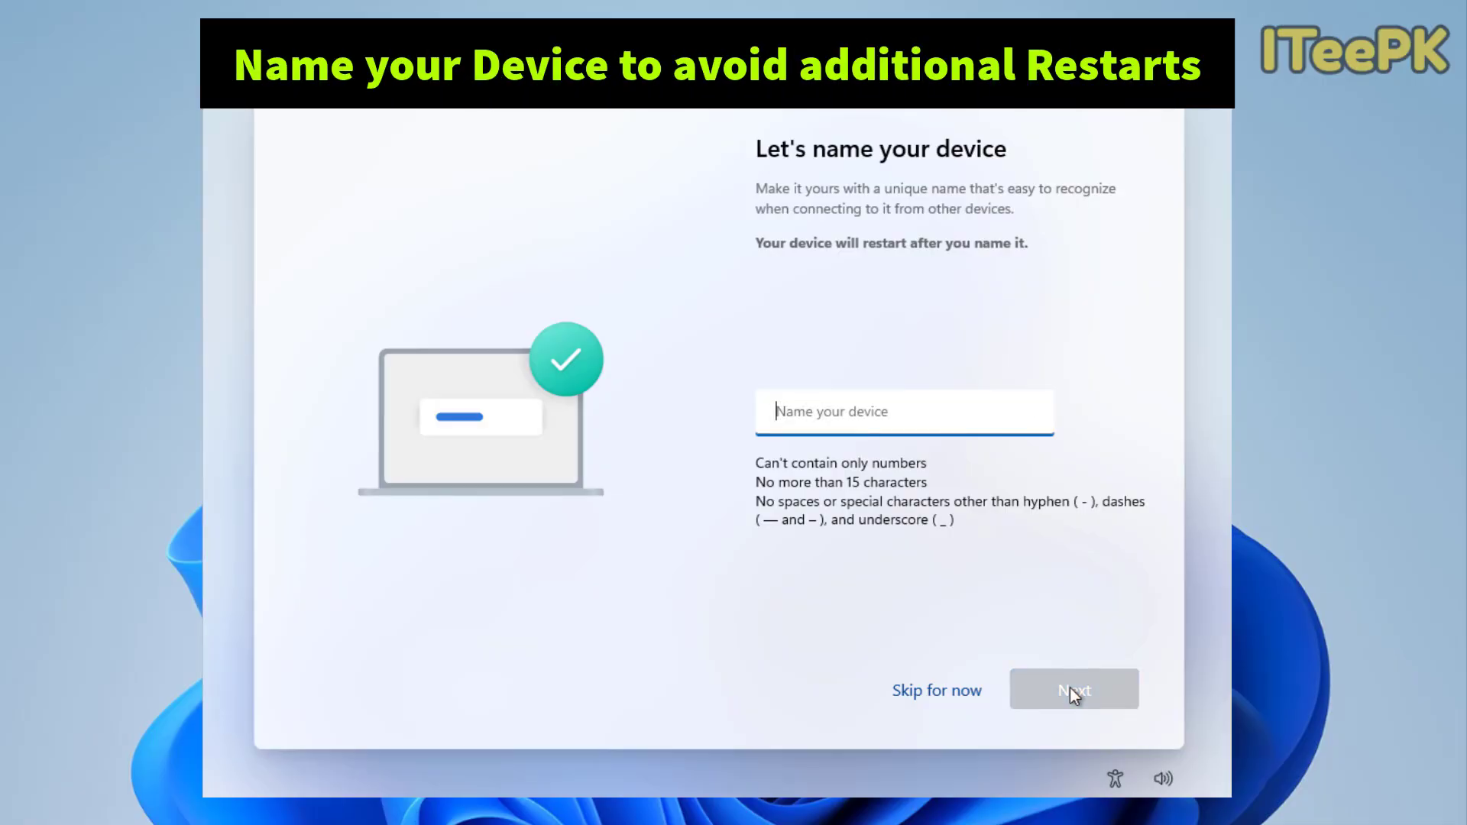
# - Enter ITeePK-Test-D as the device name and apply it
pyautogui.write('ITeePK')
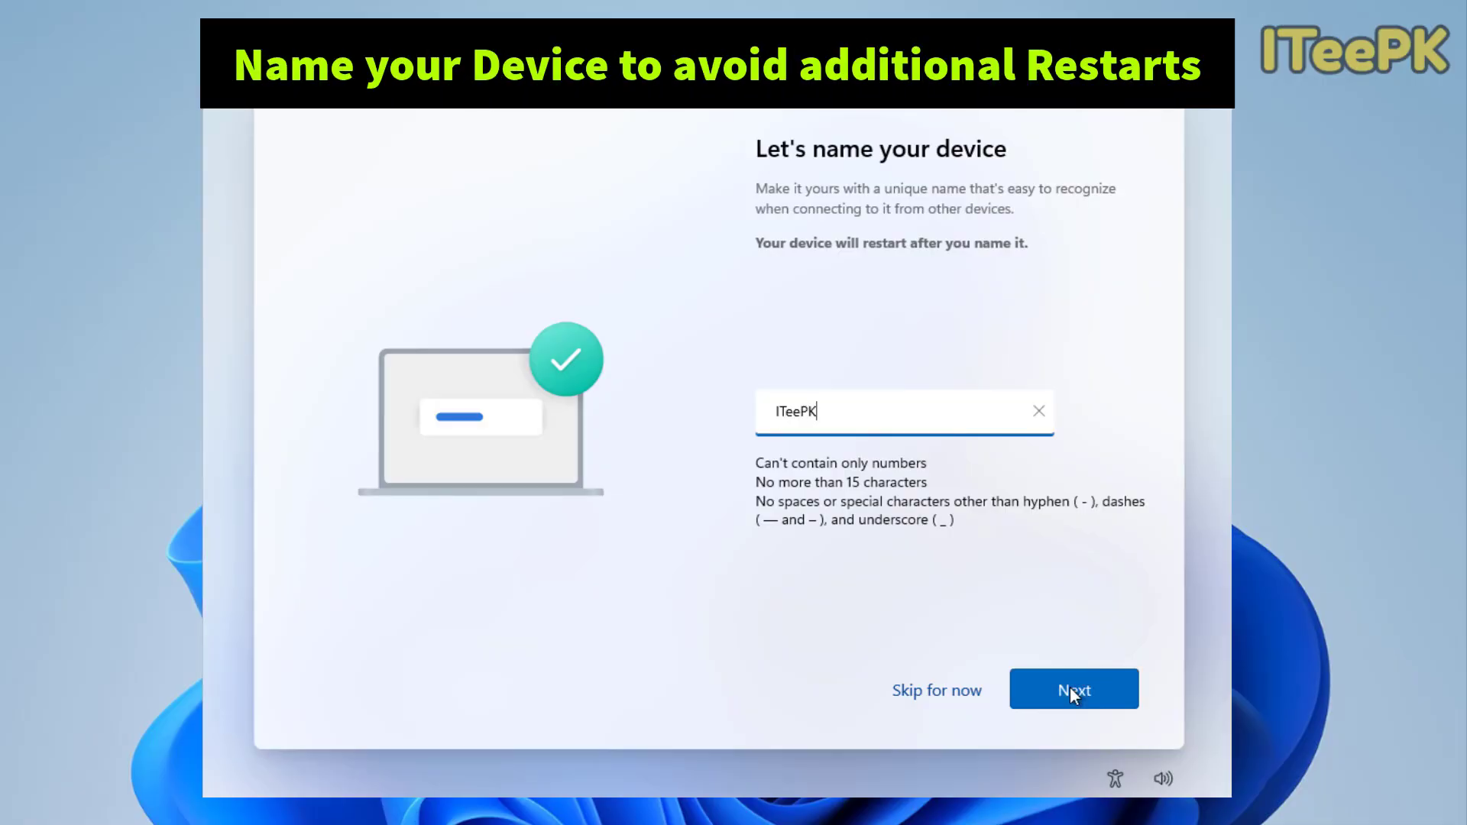
pyautogui.write('-Te')
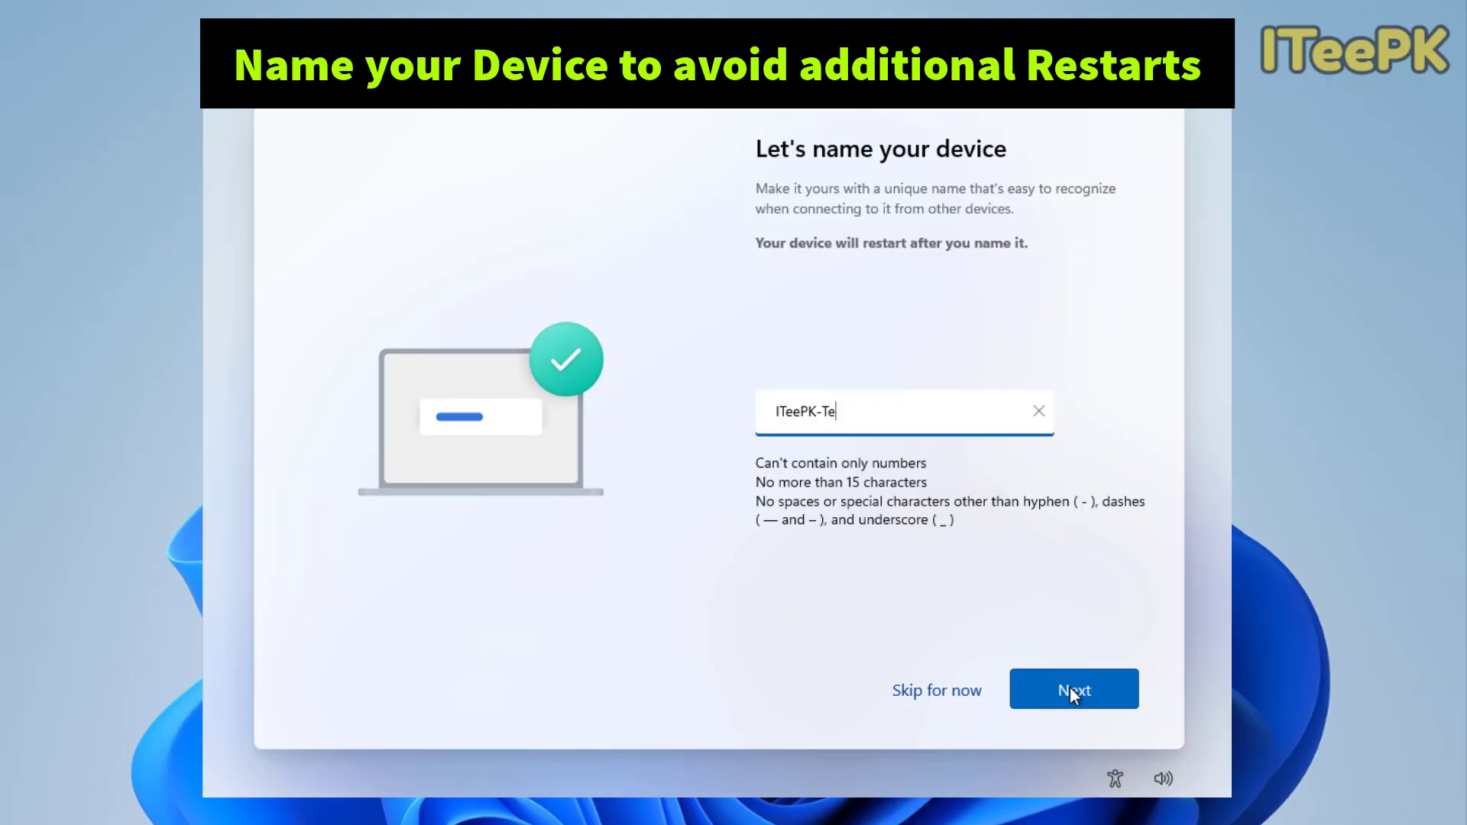
pyautogui.write('st-D')
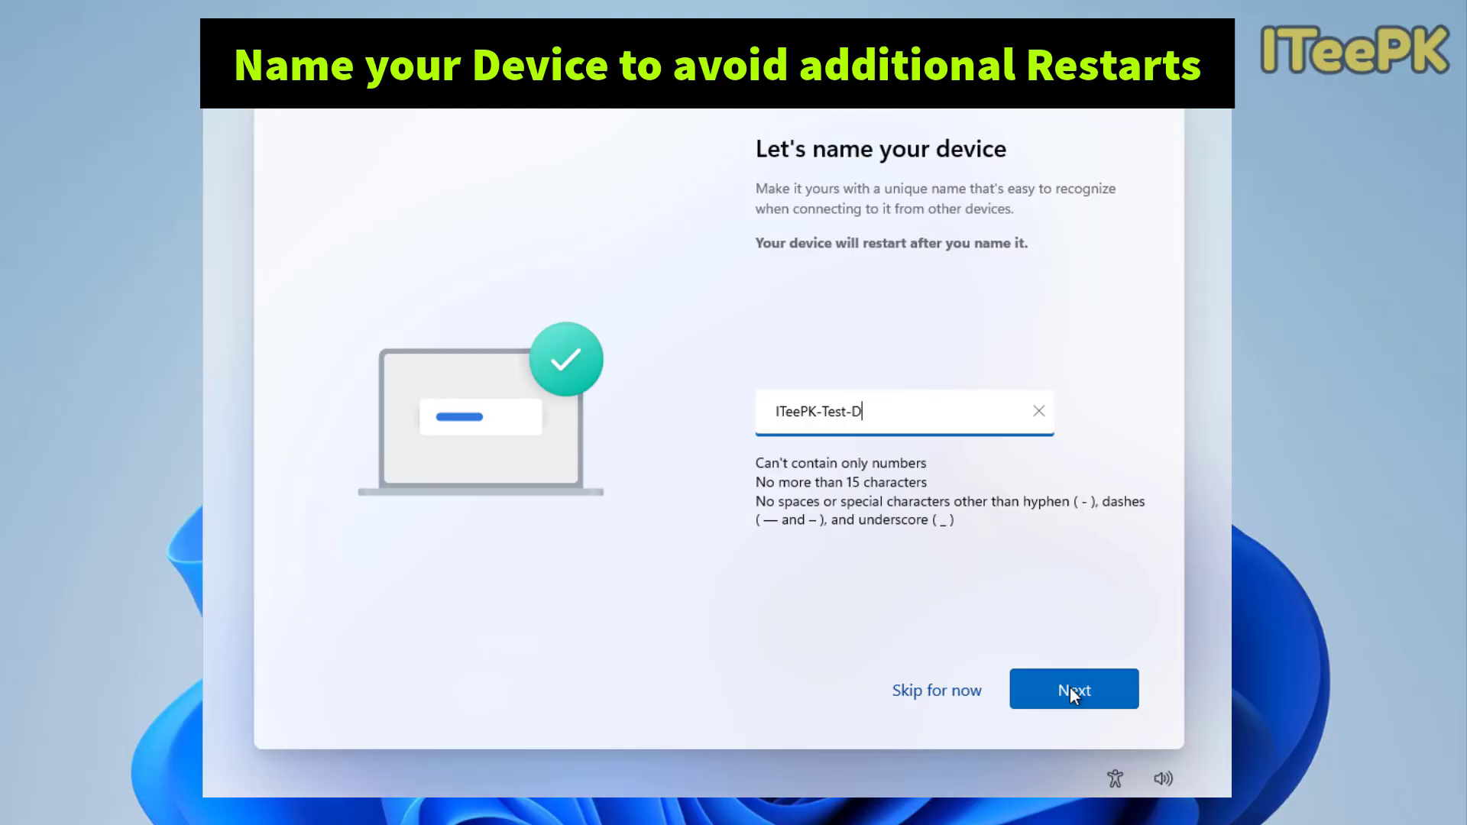
pyautogui.click(1073, 690)
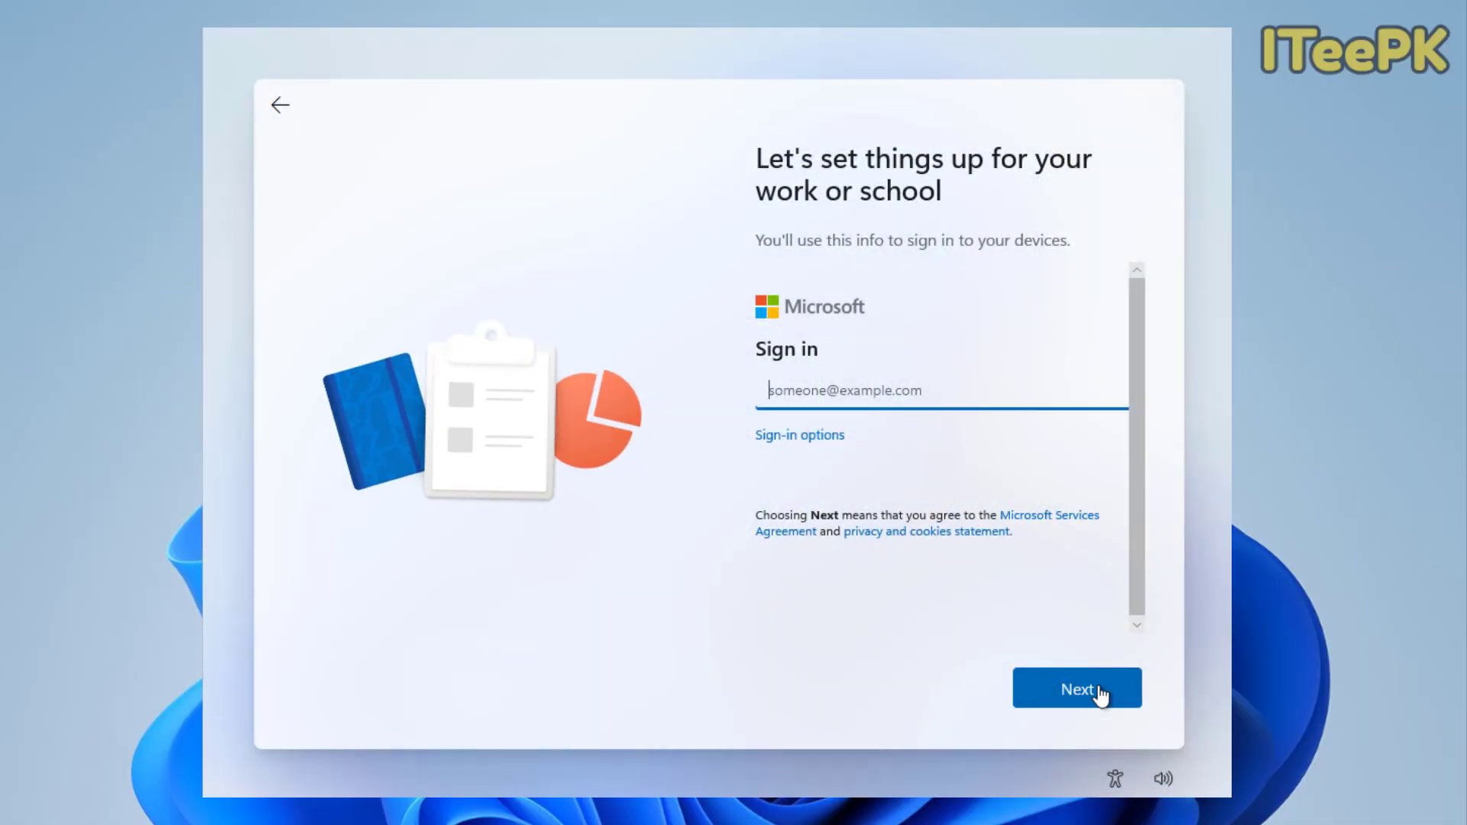
pyautogui.moveTo(799, 435)
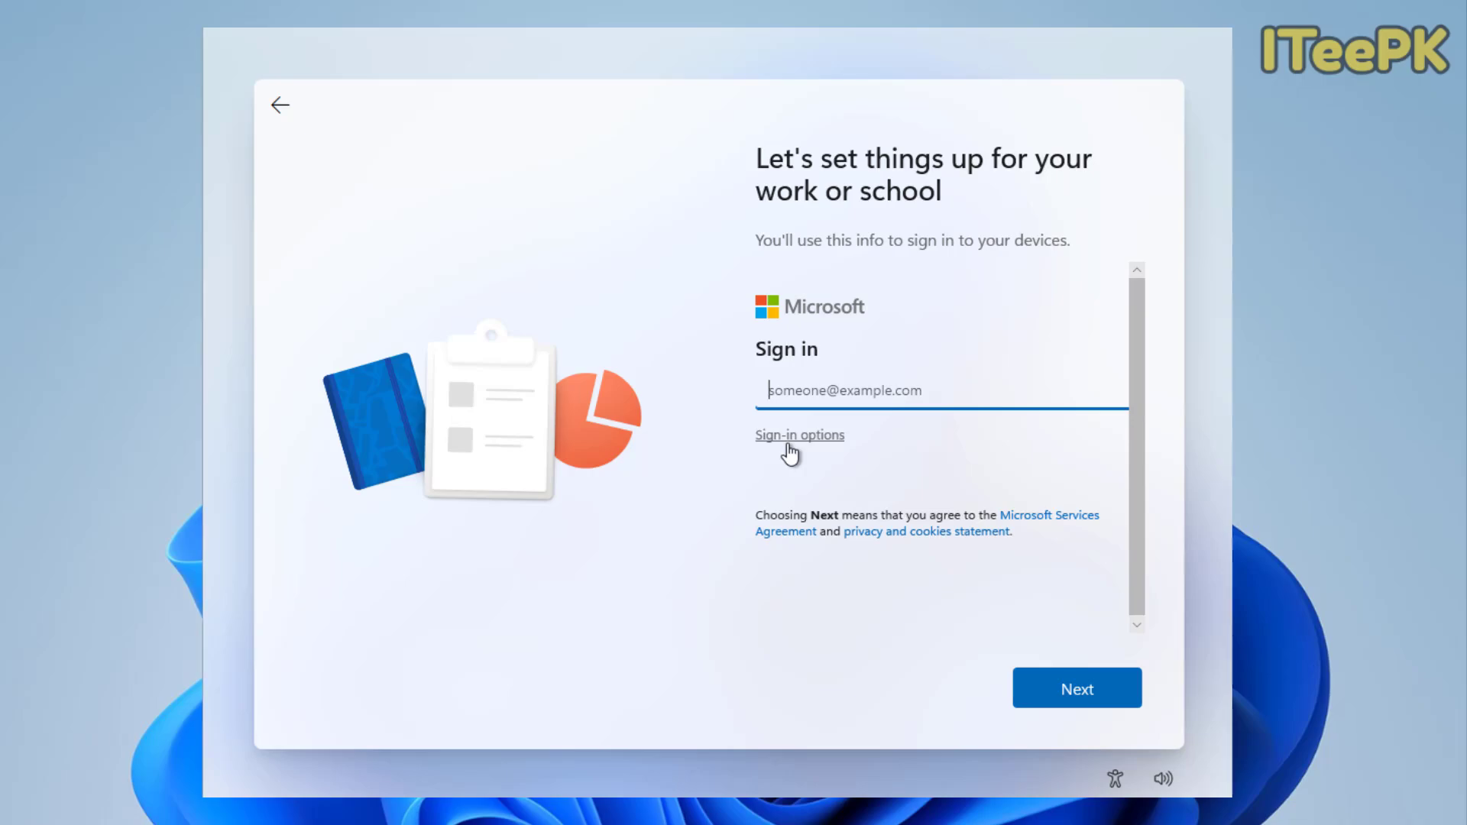
# - Show the alternative sign-in options on the work or school sign-in page
pyautogui.click(799, 434)
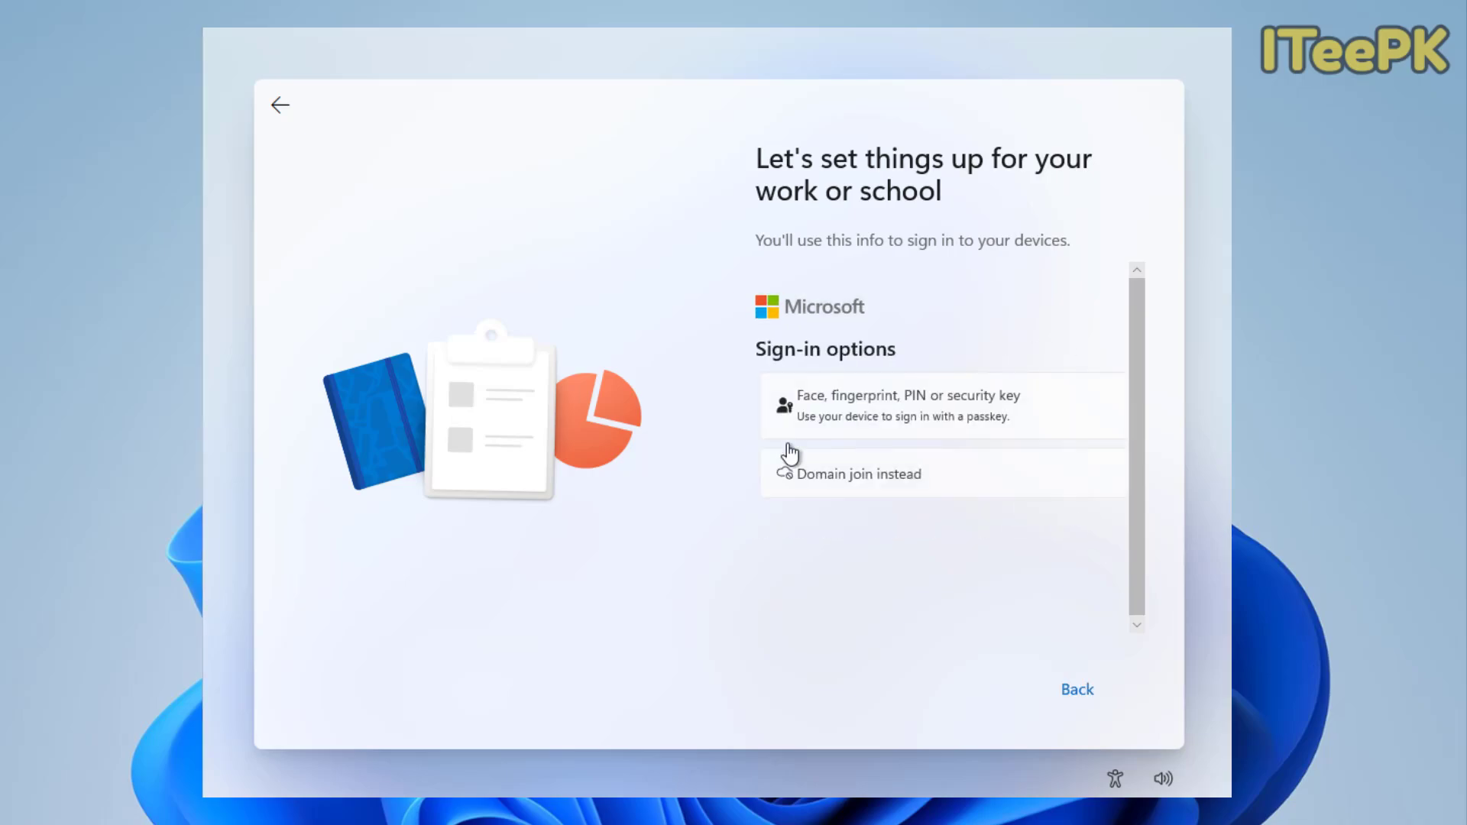
pyautogui.moveTo(836, 490)
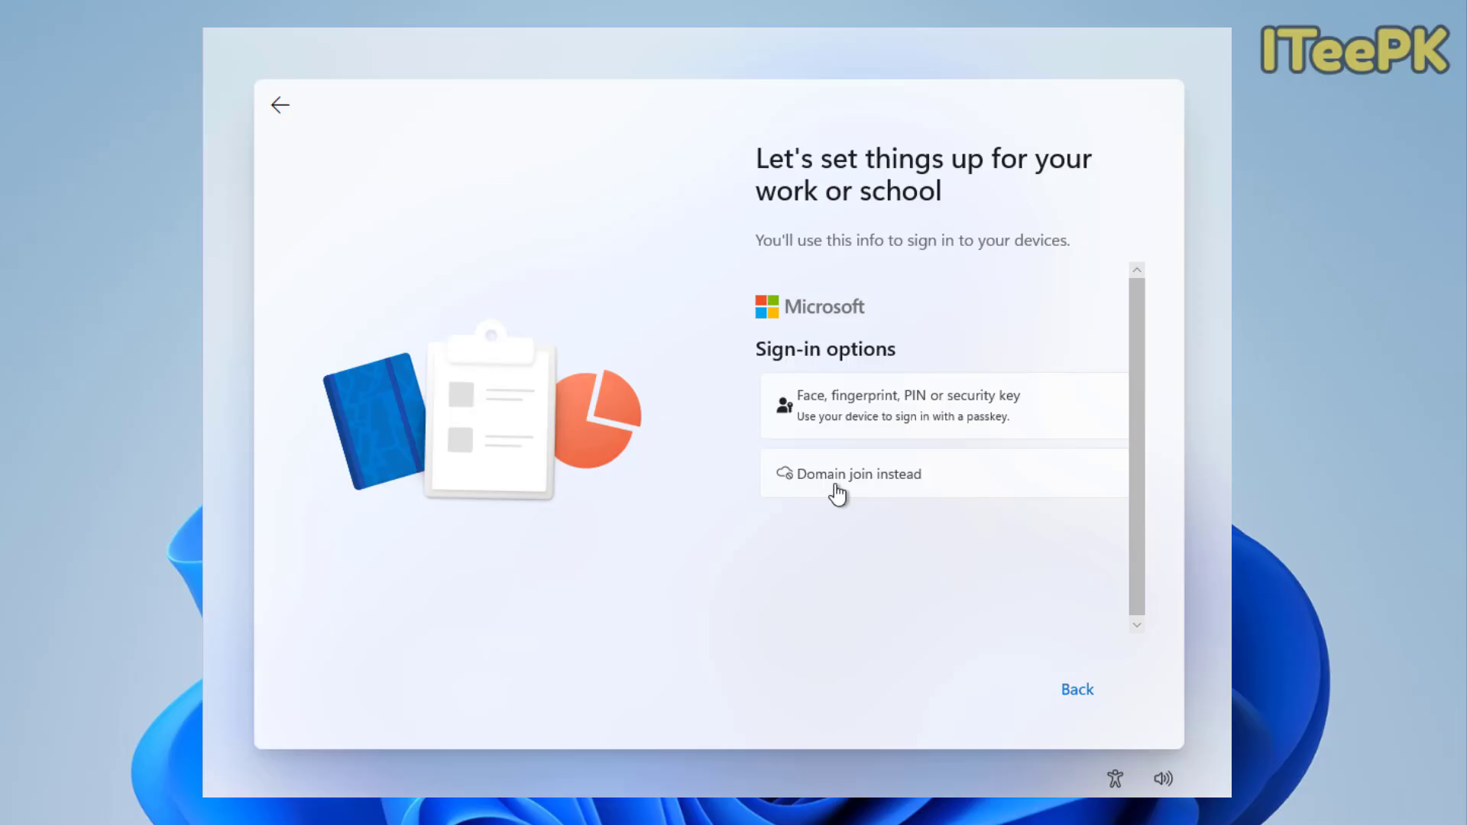
pyautogui.moveTo(870, 493)
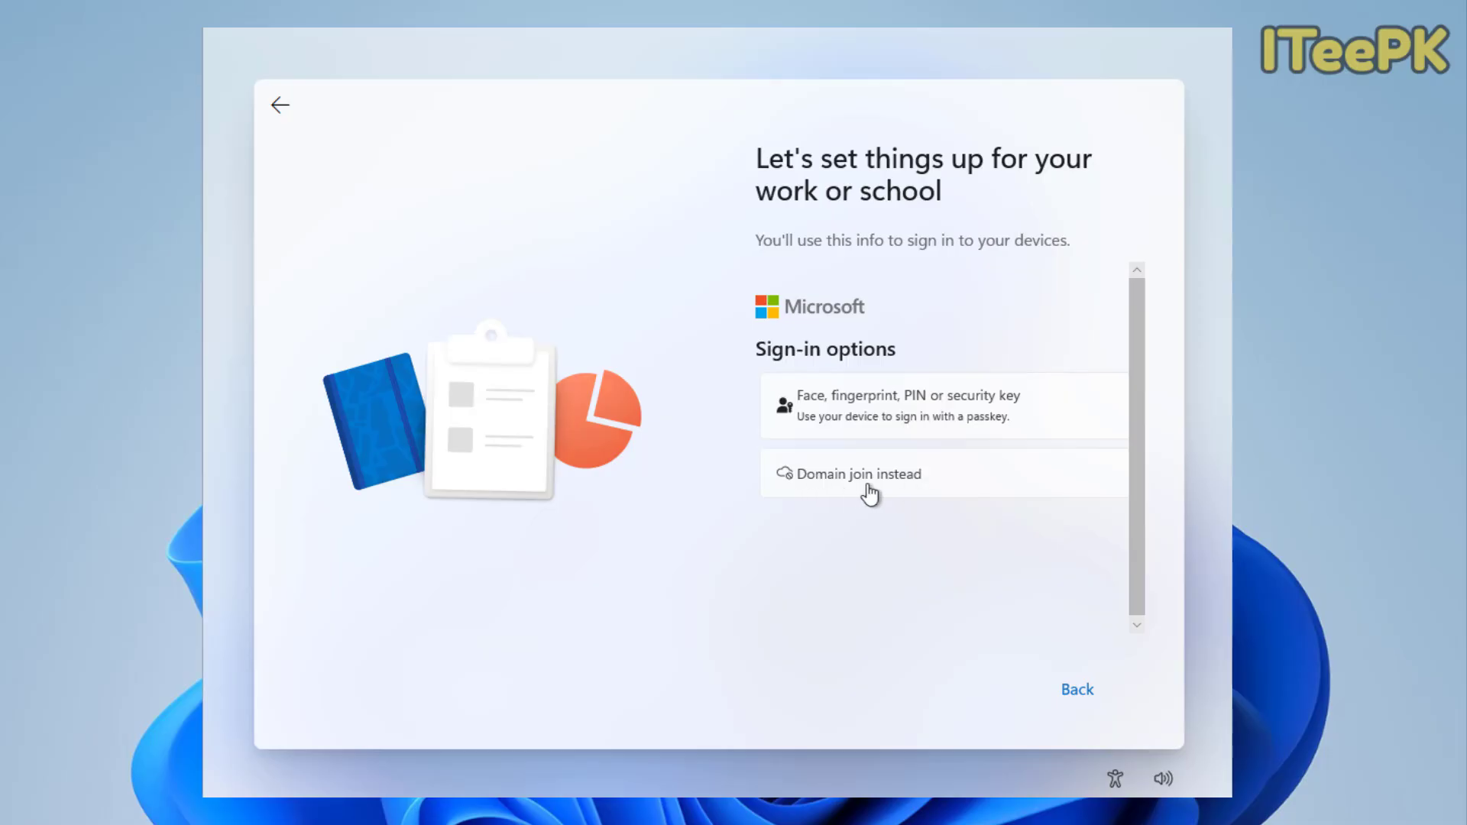
# - Pick 'Domain join instead', name the account ITeePK-Local-Admin, and set and confirm its password
pyautogui.click(857, 474)
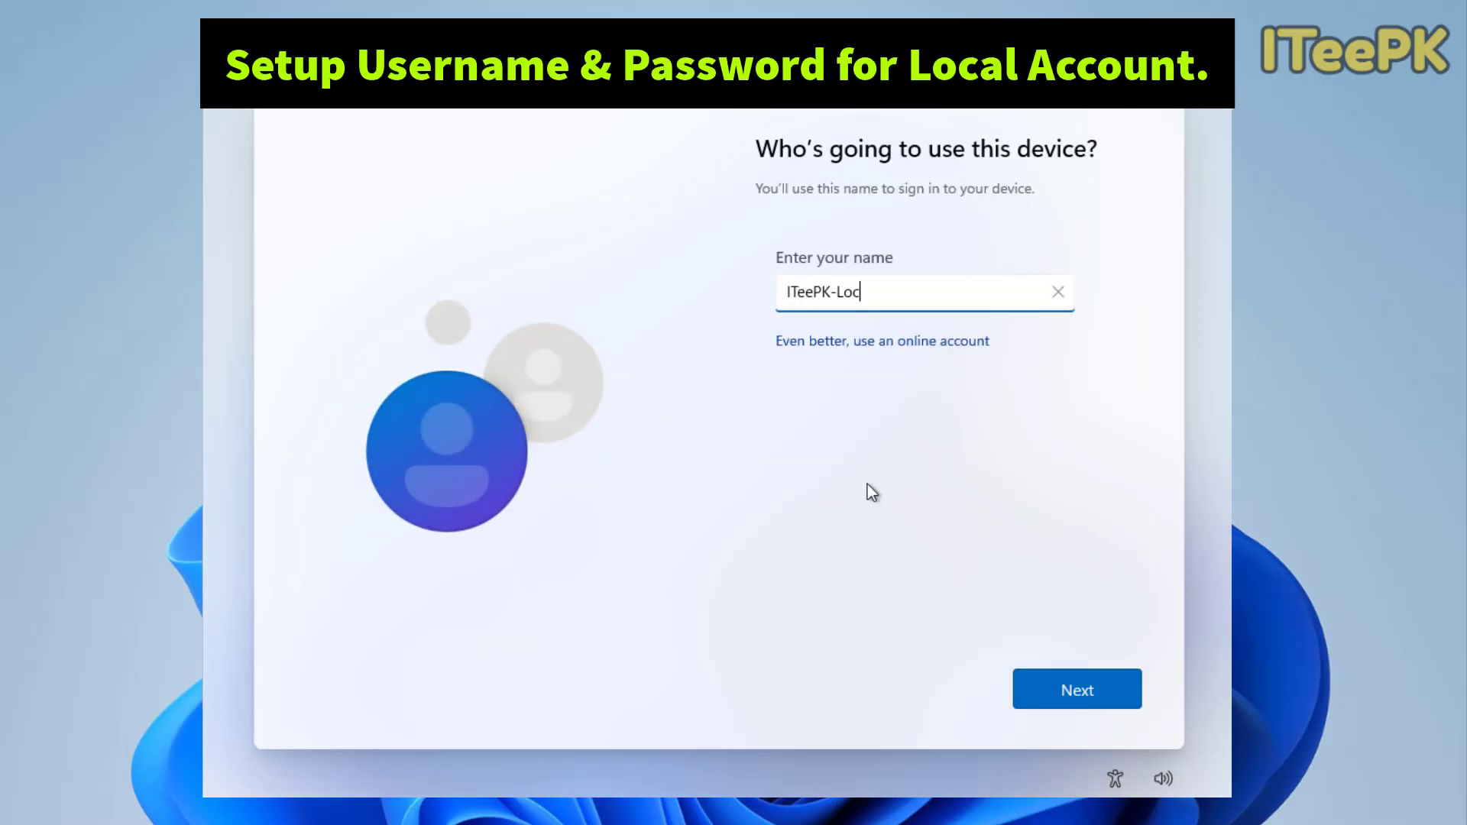
pyautogui.write('al-Admin')
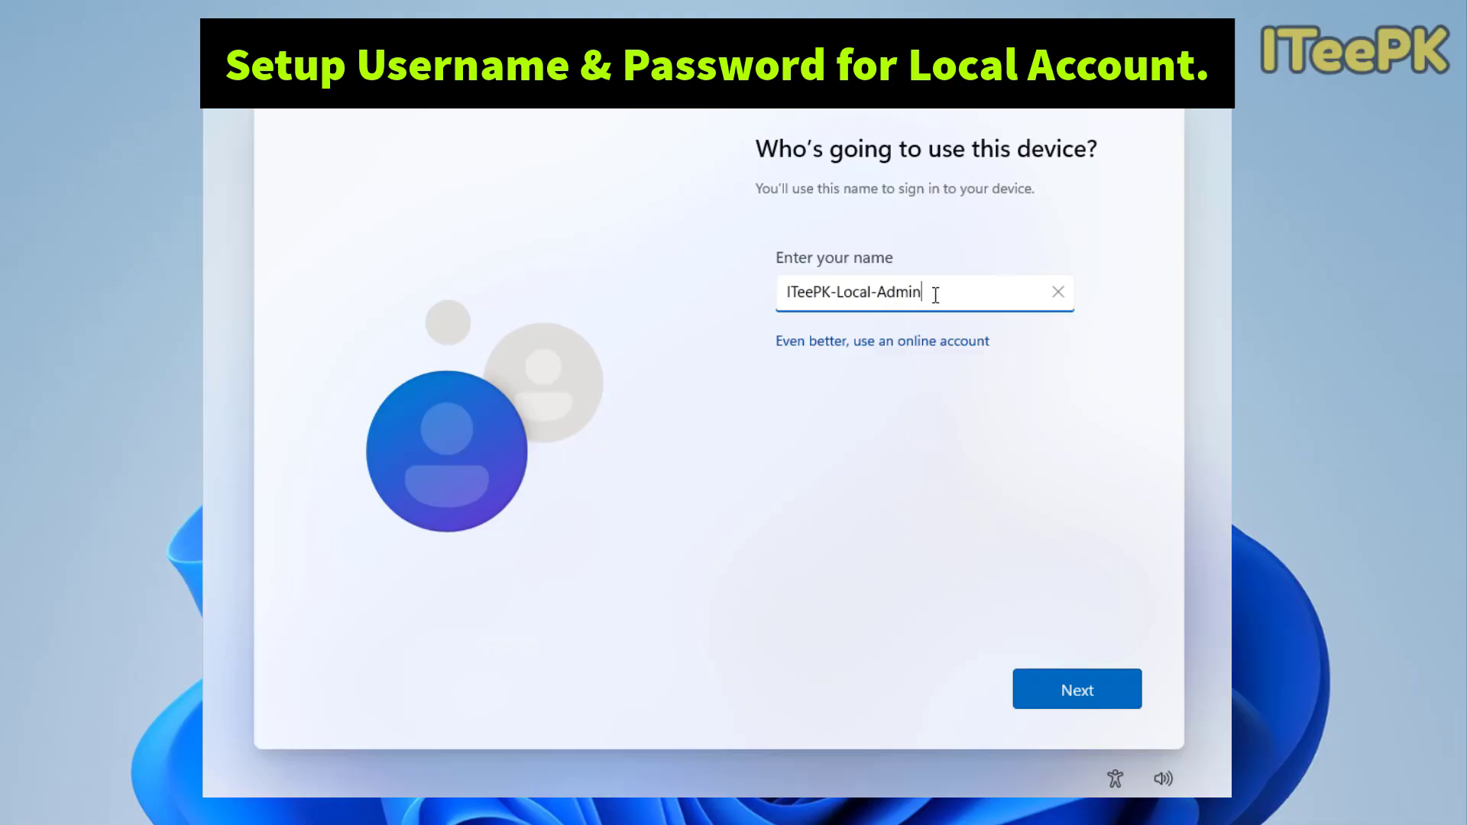
pyautogui.moveTo(1059, 683)
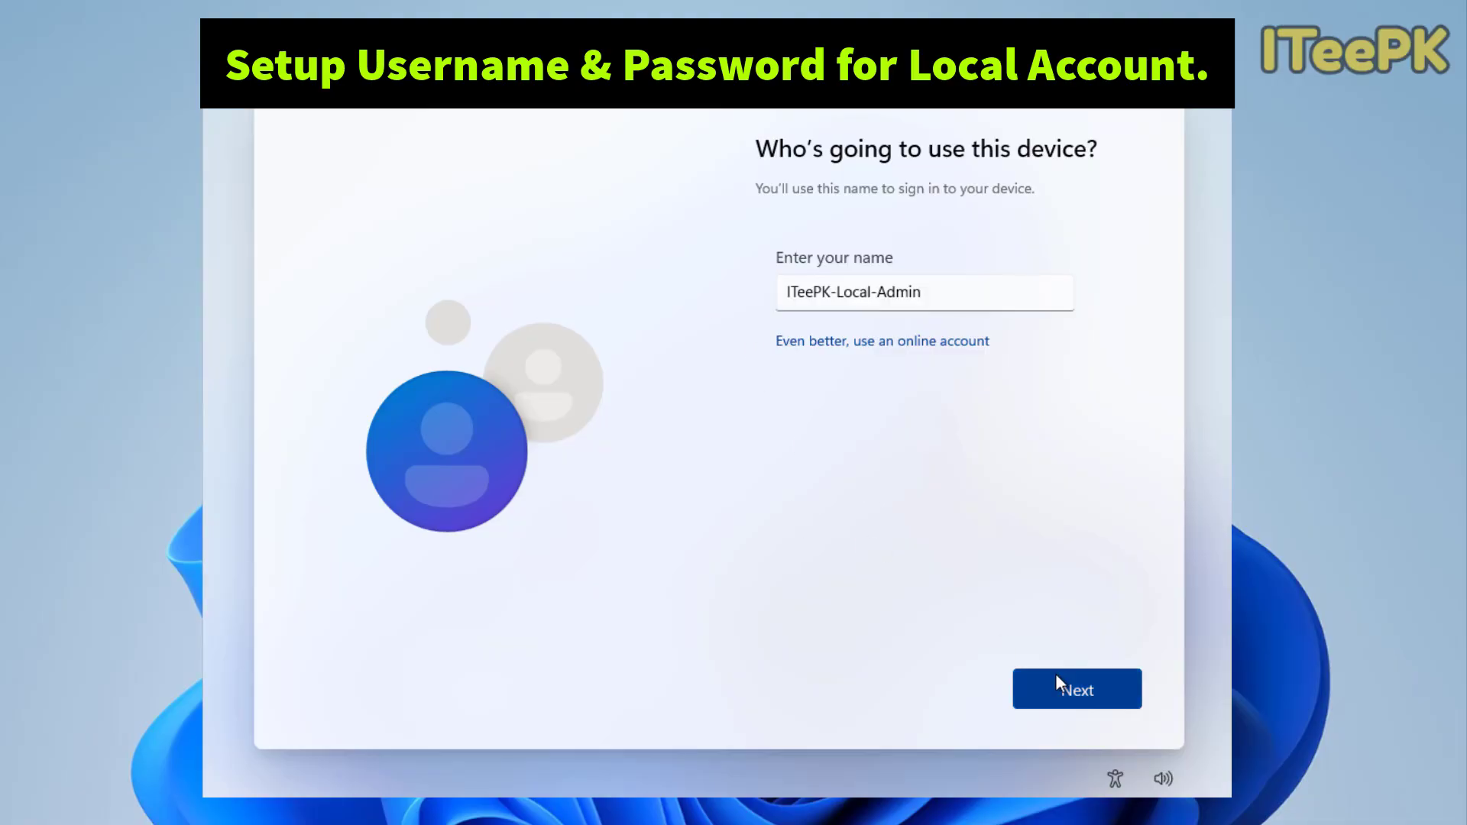
pyautogui.click(1075, 689)
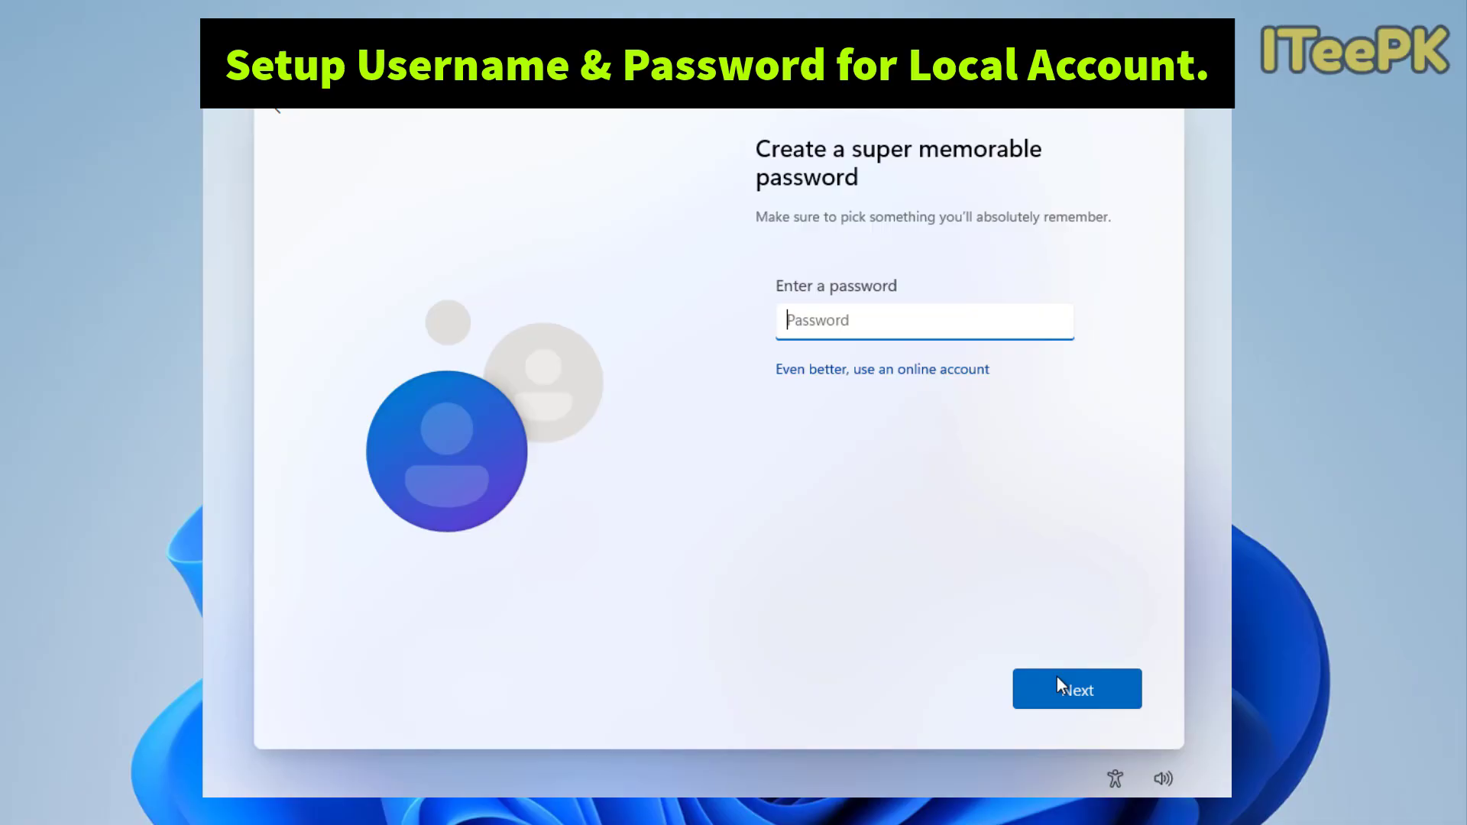
pyautogui.write('password')
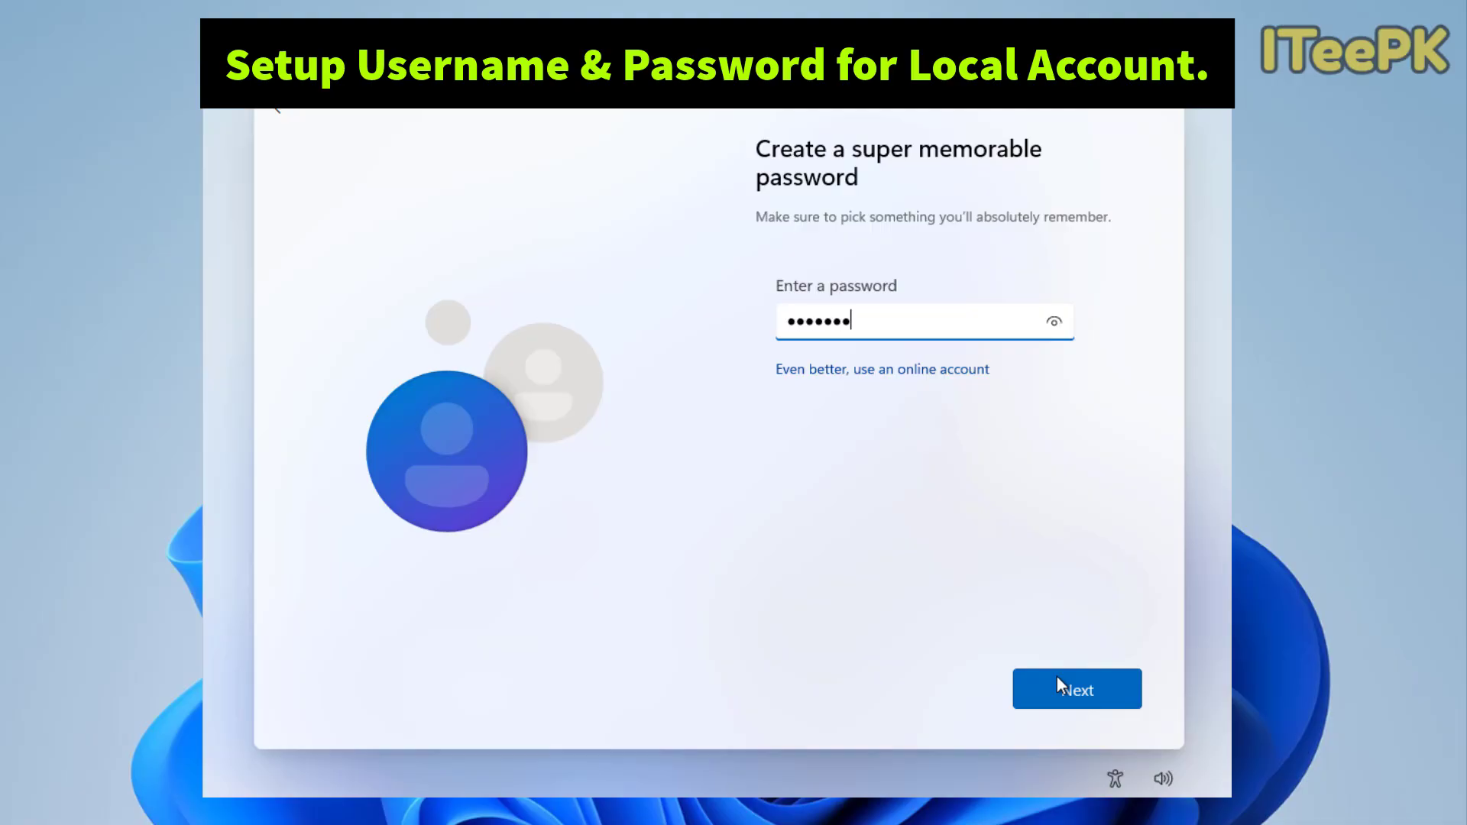
pyautogui.click(1076, 690)
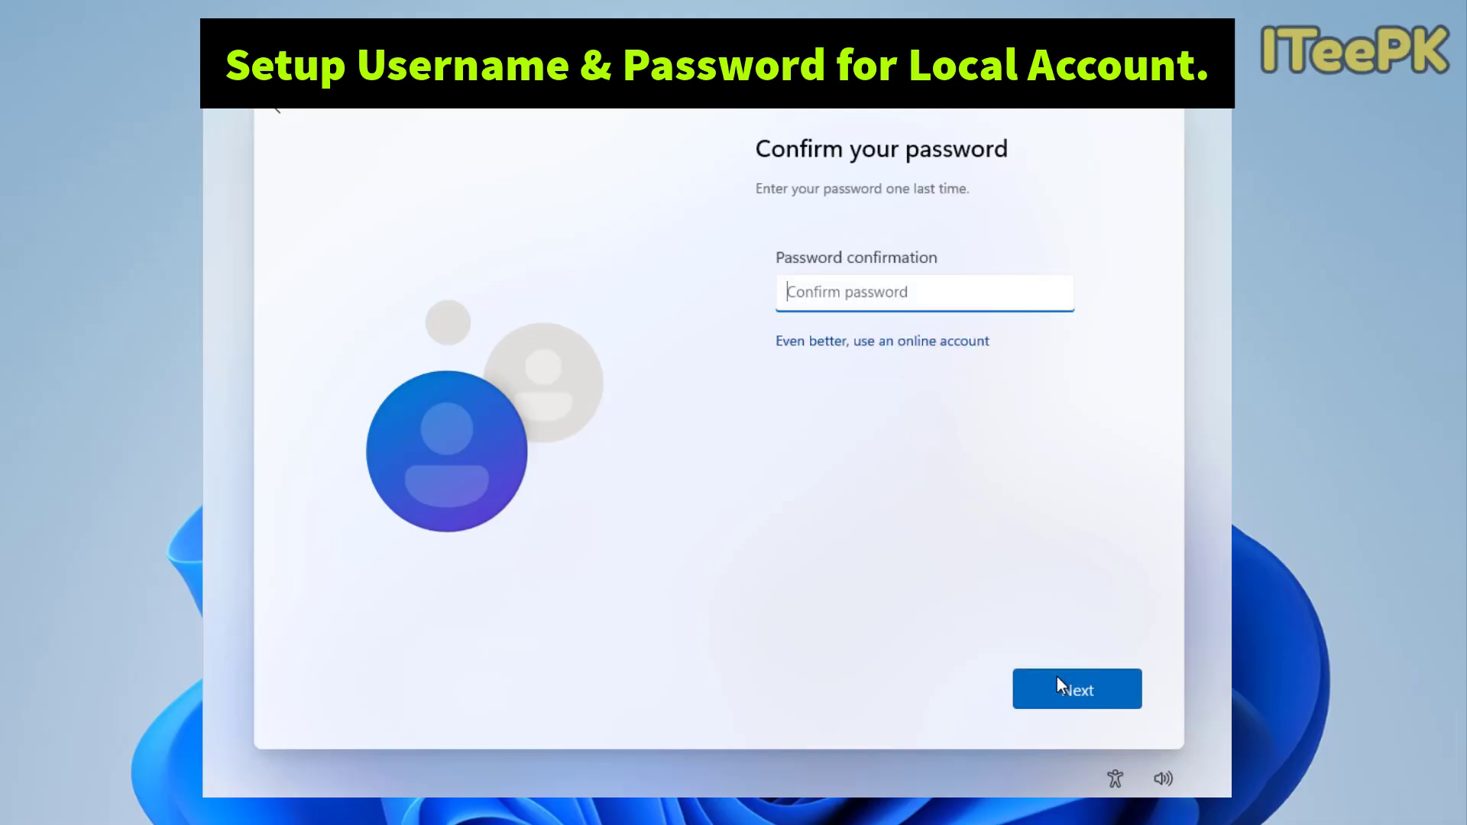
pyautogui.write('•')
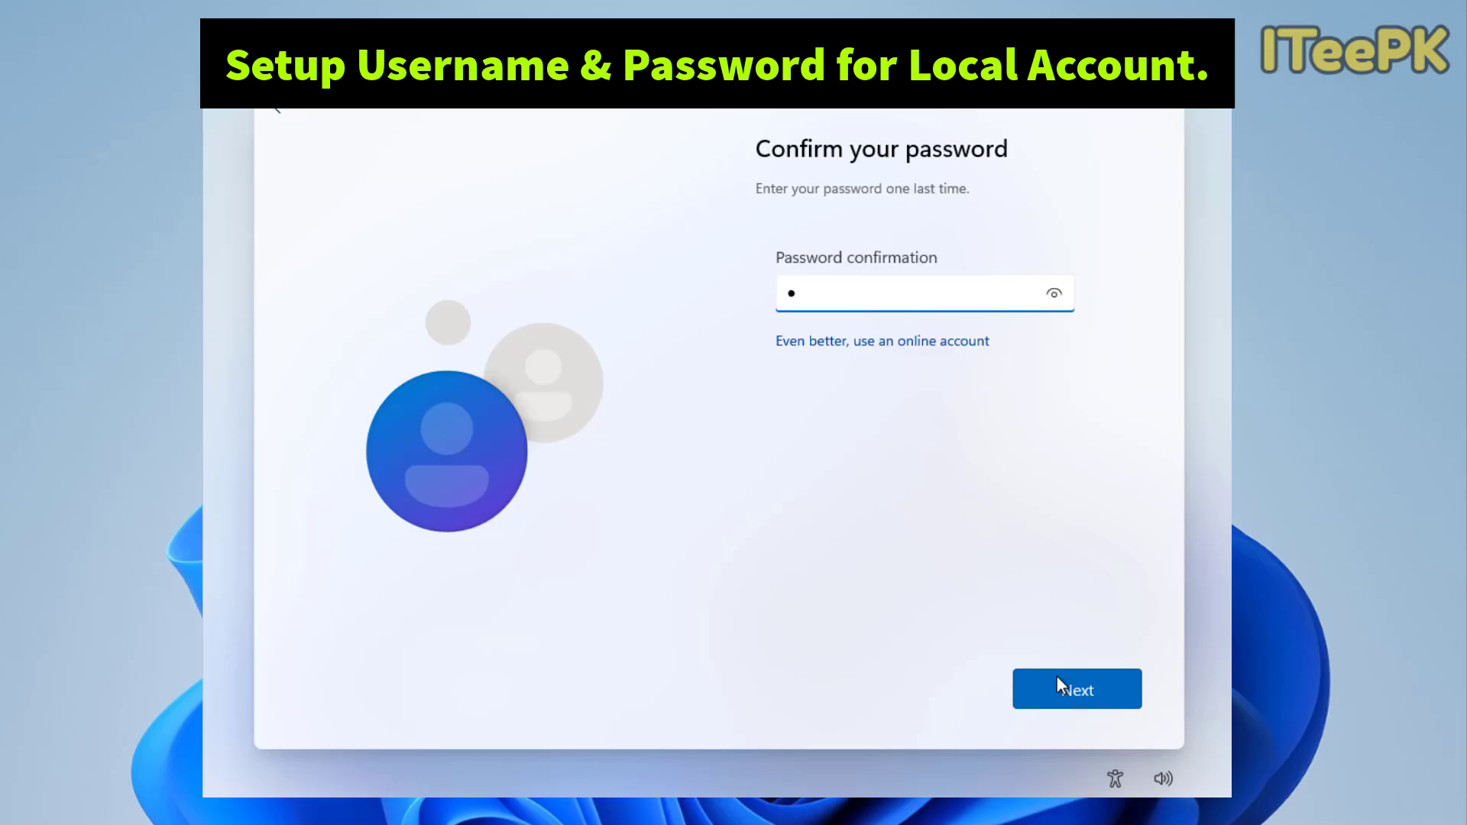
pyautogui.click(1076, 689)
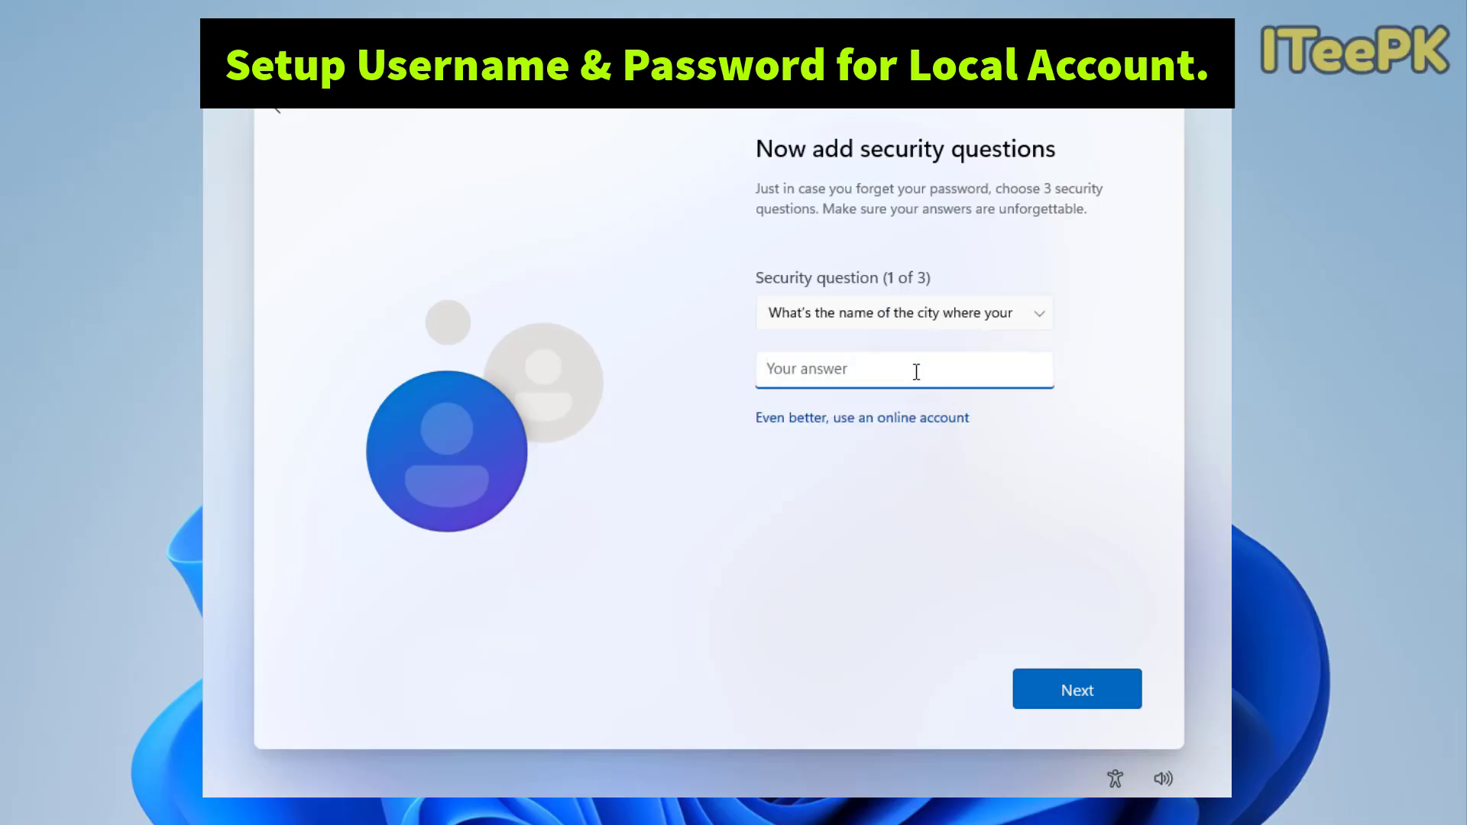
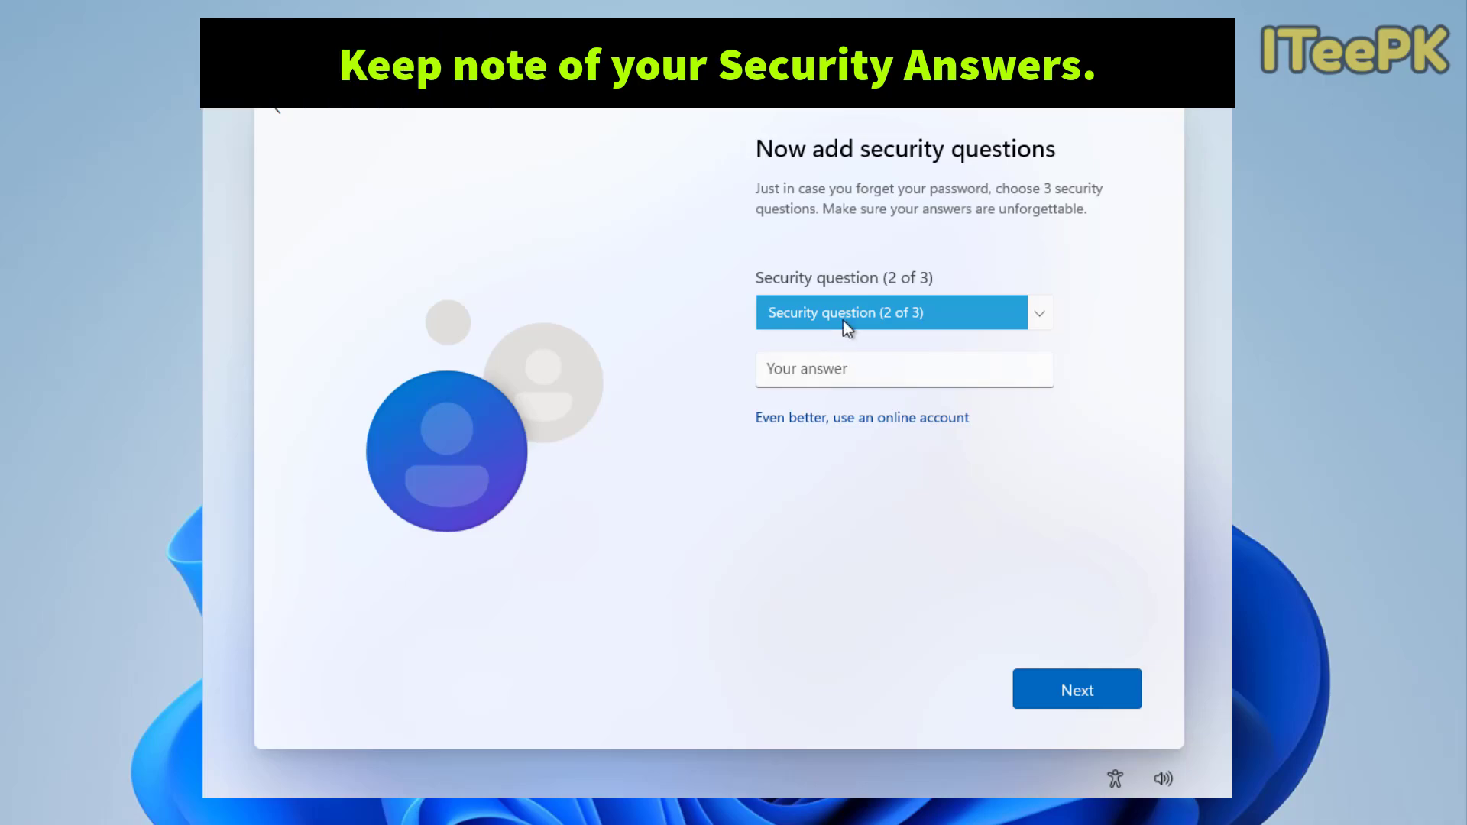
pyautogui.click(903, 312)
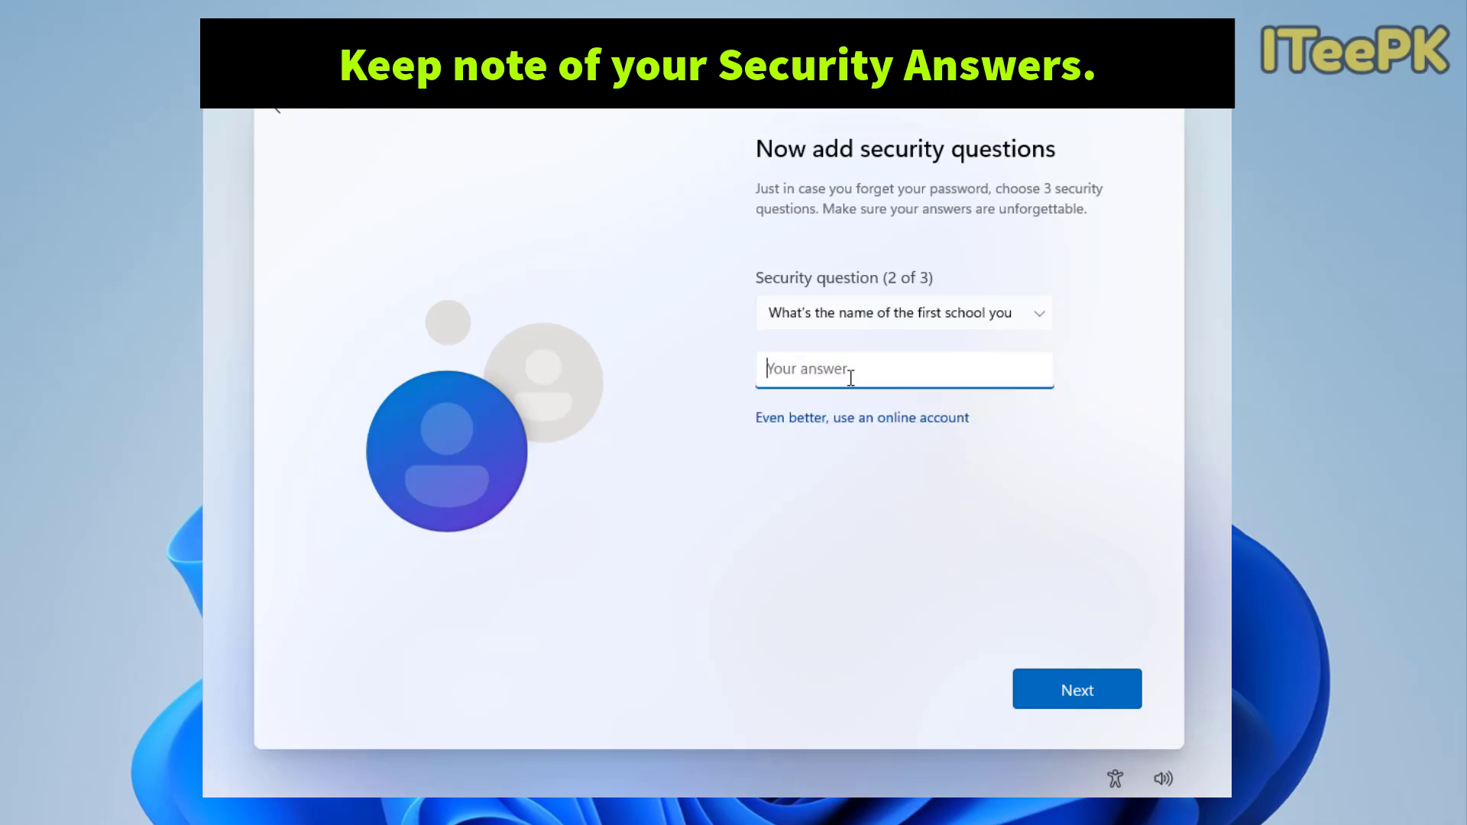
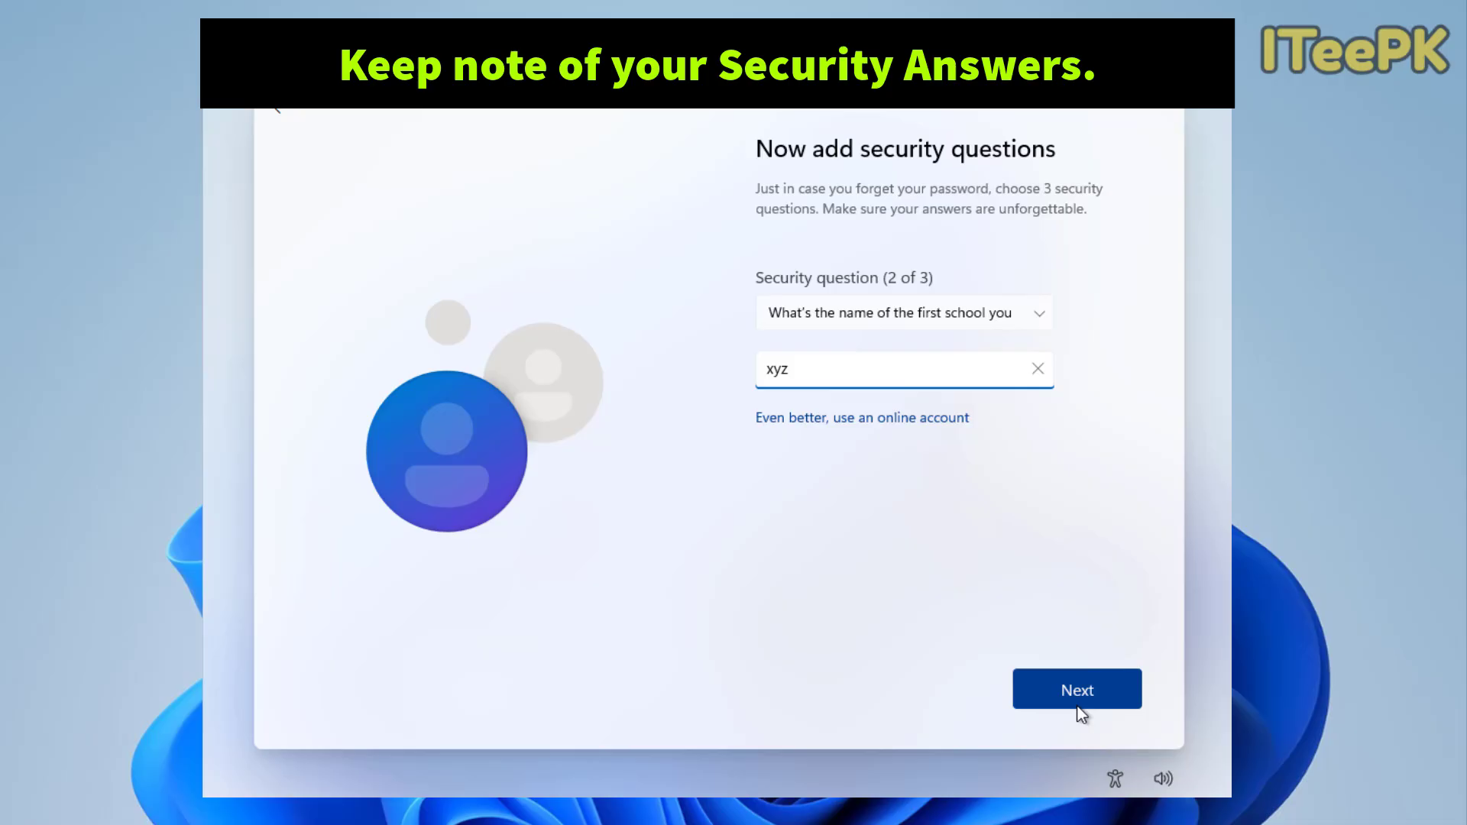
pyautogui.click(1076, 690)
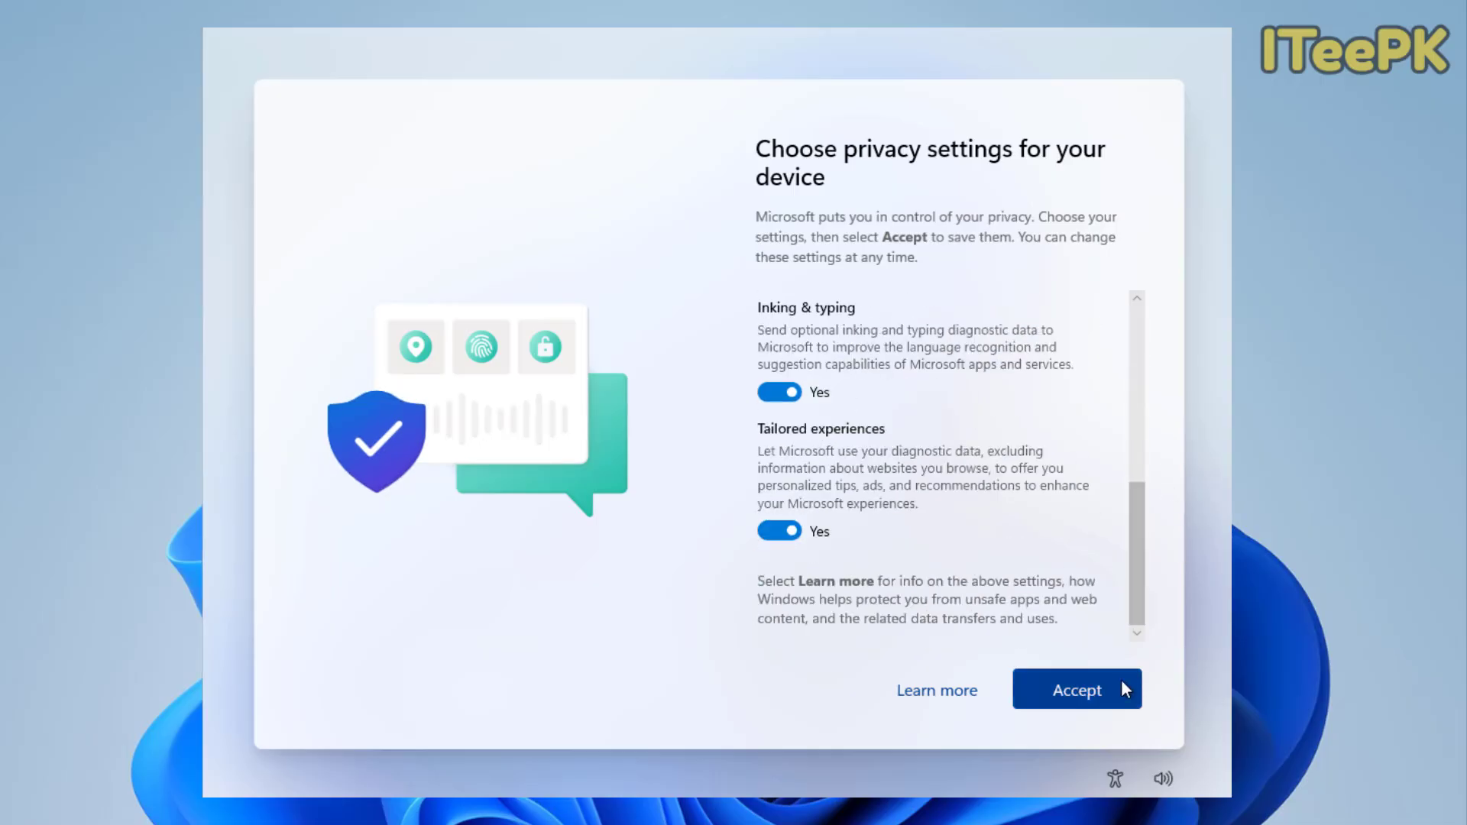
# - Accept the privacy settings and land on the plain desktop as ITeePK-Local-Admin
pyautogui.click(1076, 689)
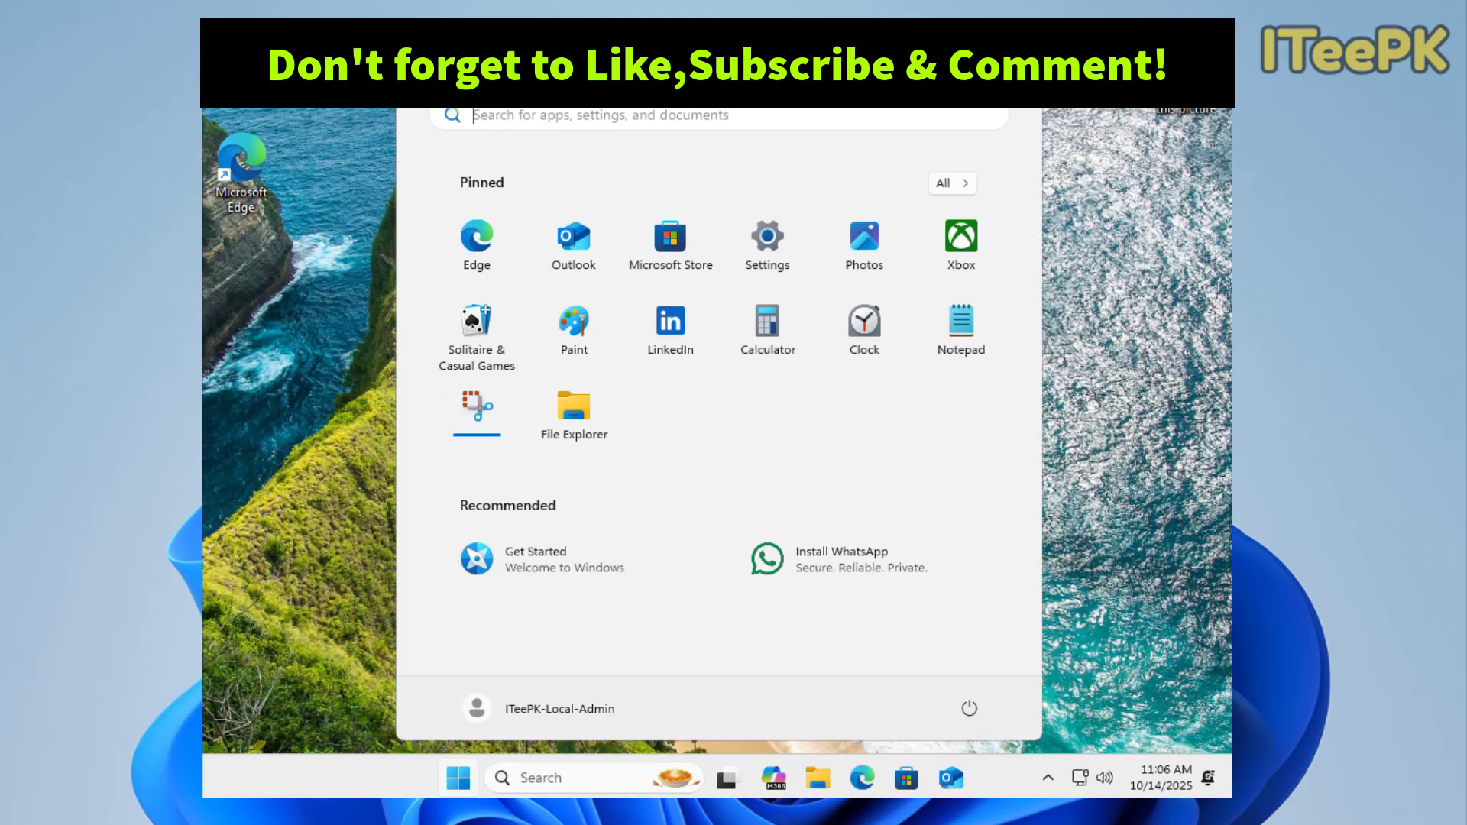
pyautogui.click(457, 778)
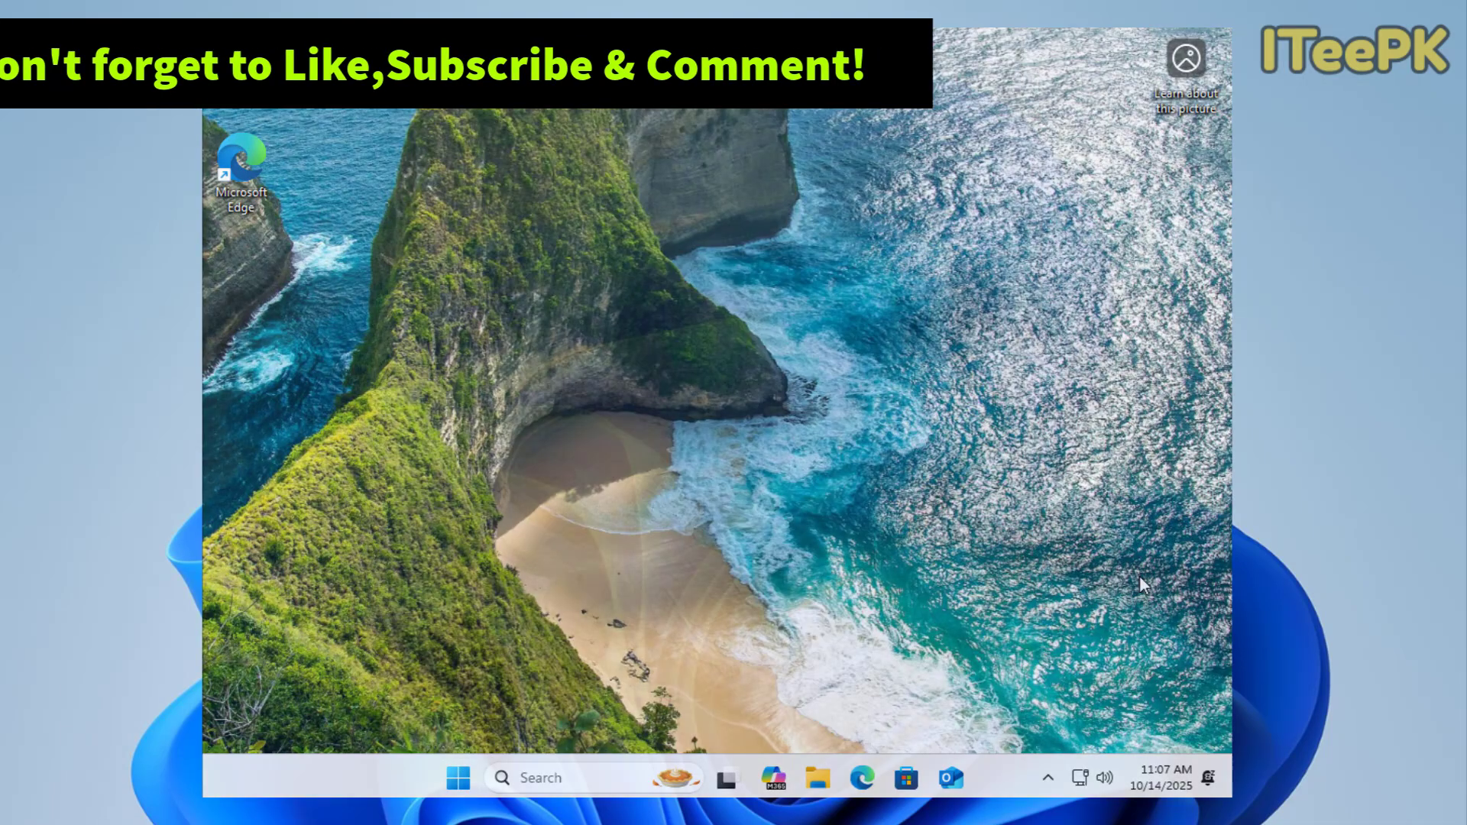